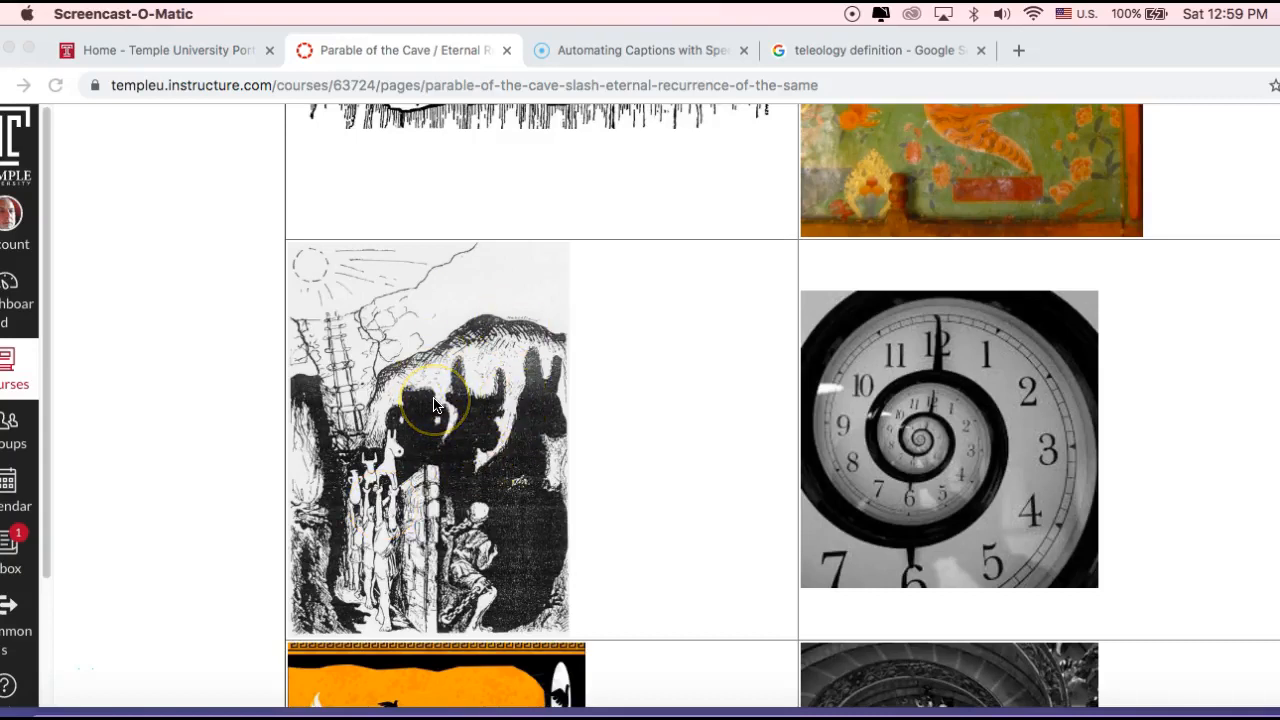
mouse_move(324, 280)
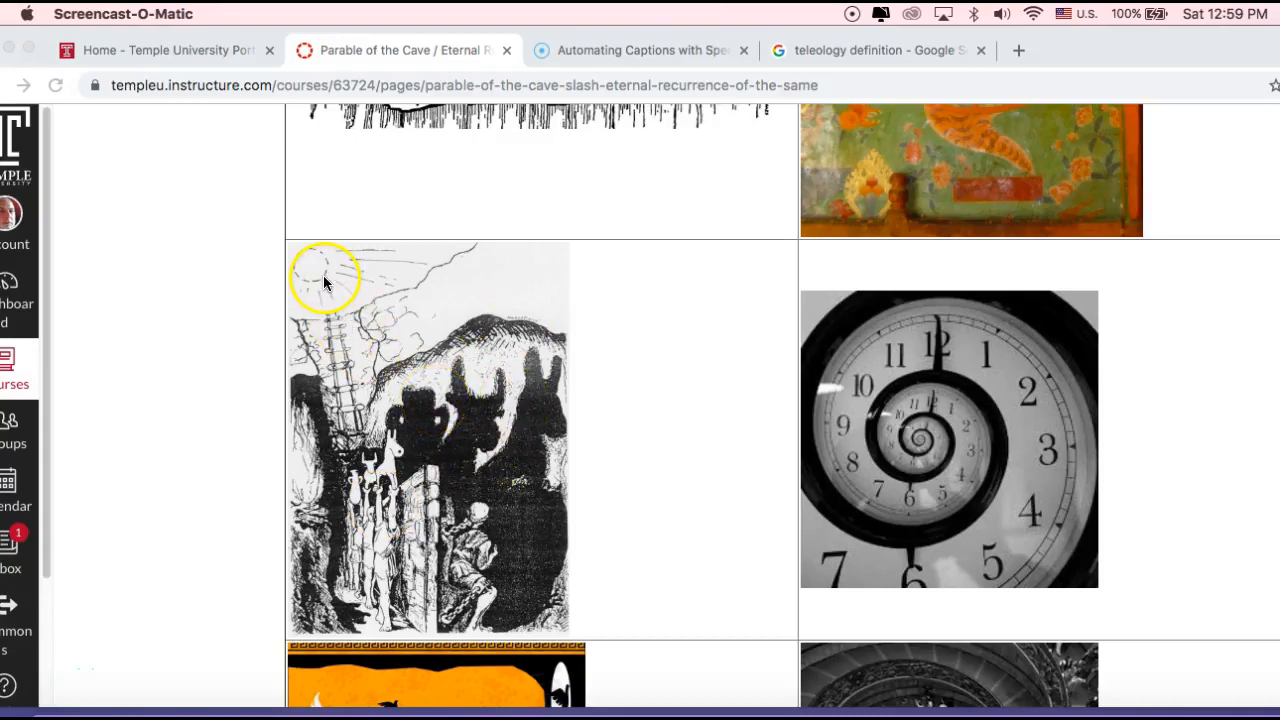
mouse_move(356, 420)
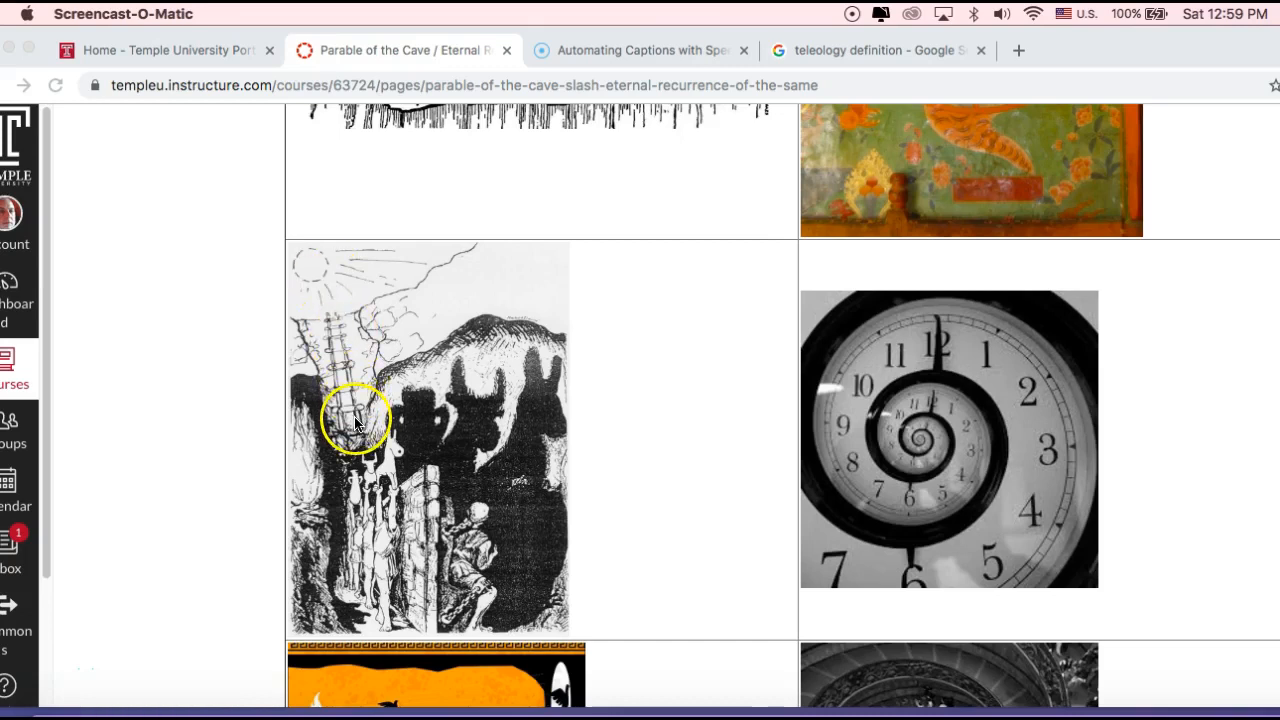
mouse_move(344, 400)
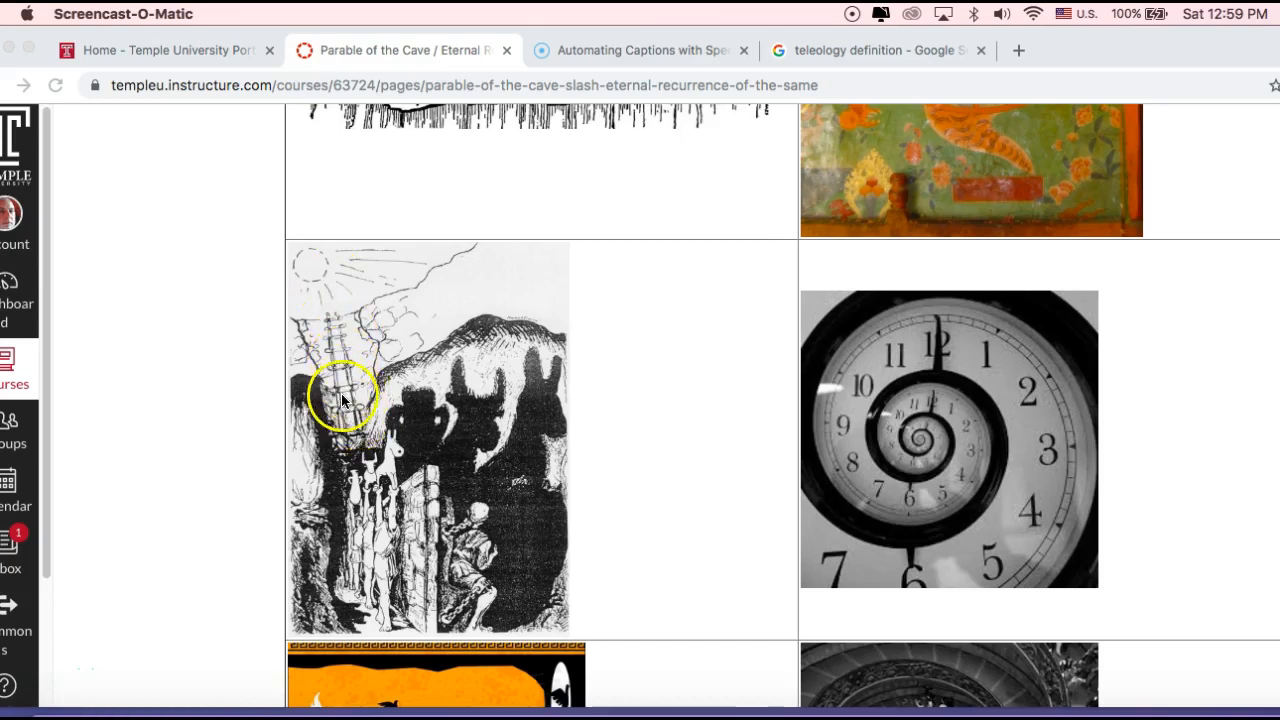
mouse_move(338, 344)
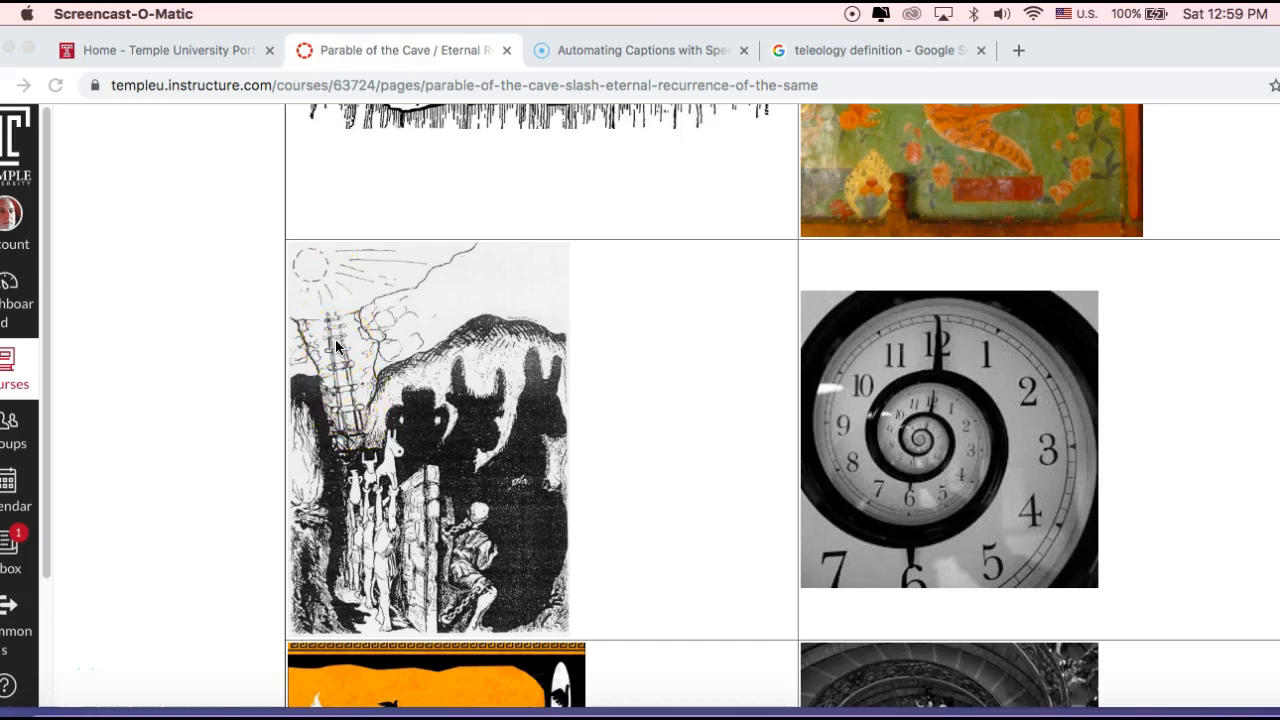
mouse_move(484, 420)
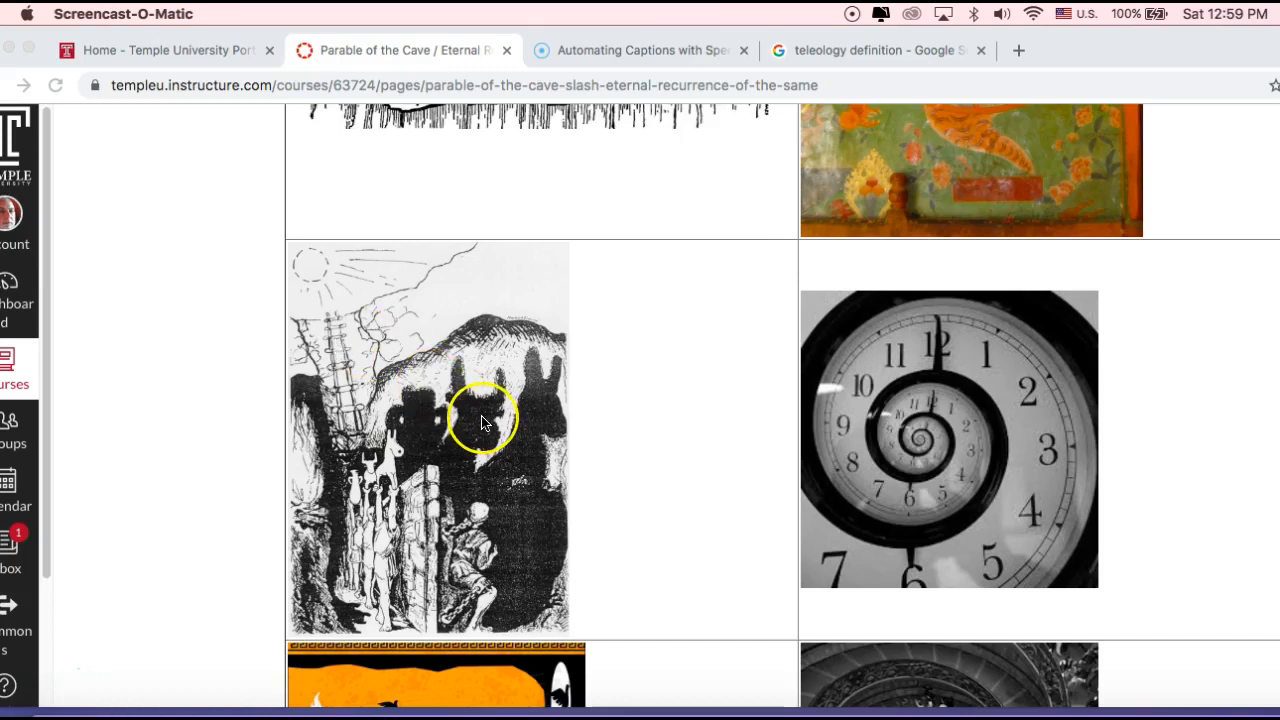
mouse_move(528, 472)
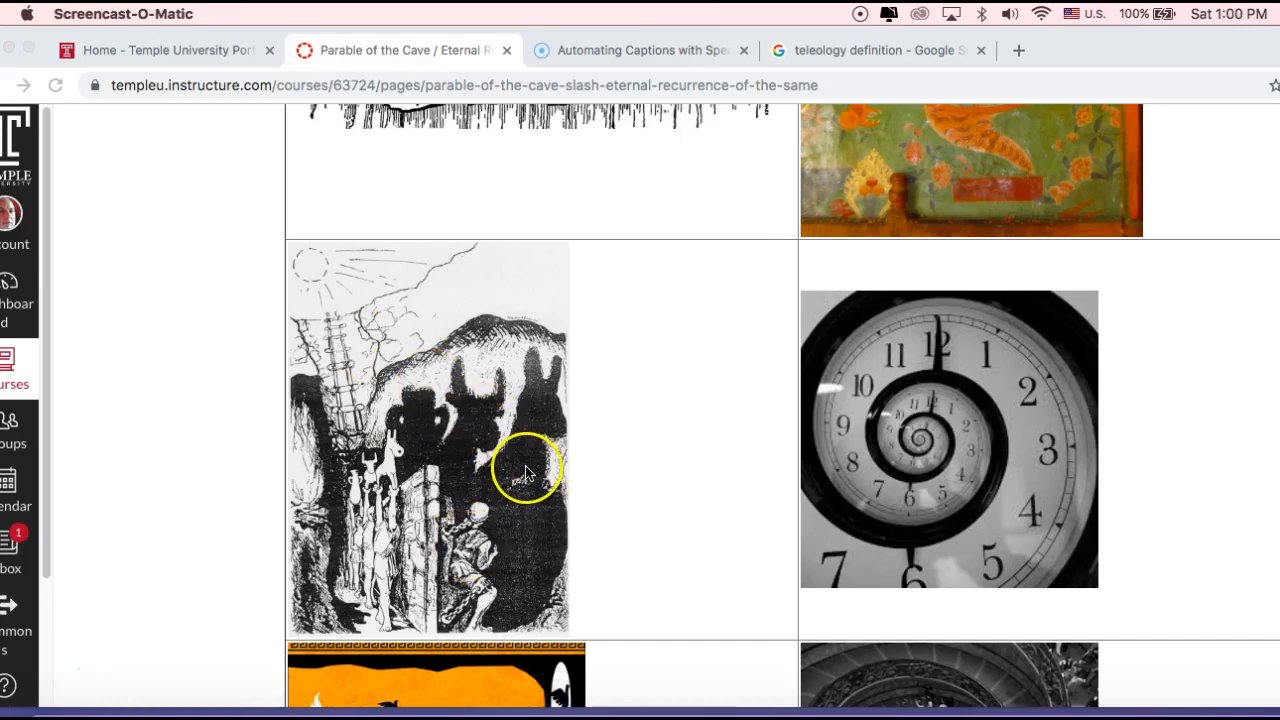
mouse_move(508, 560)
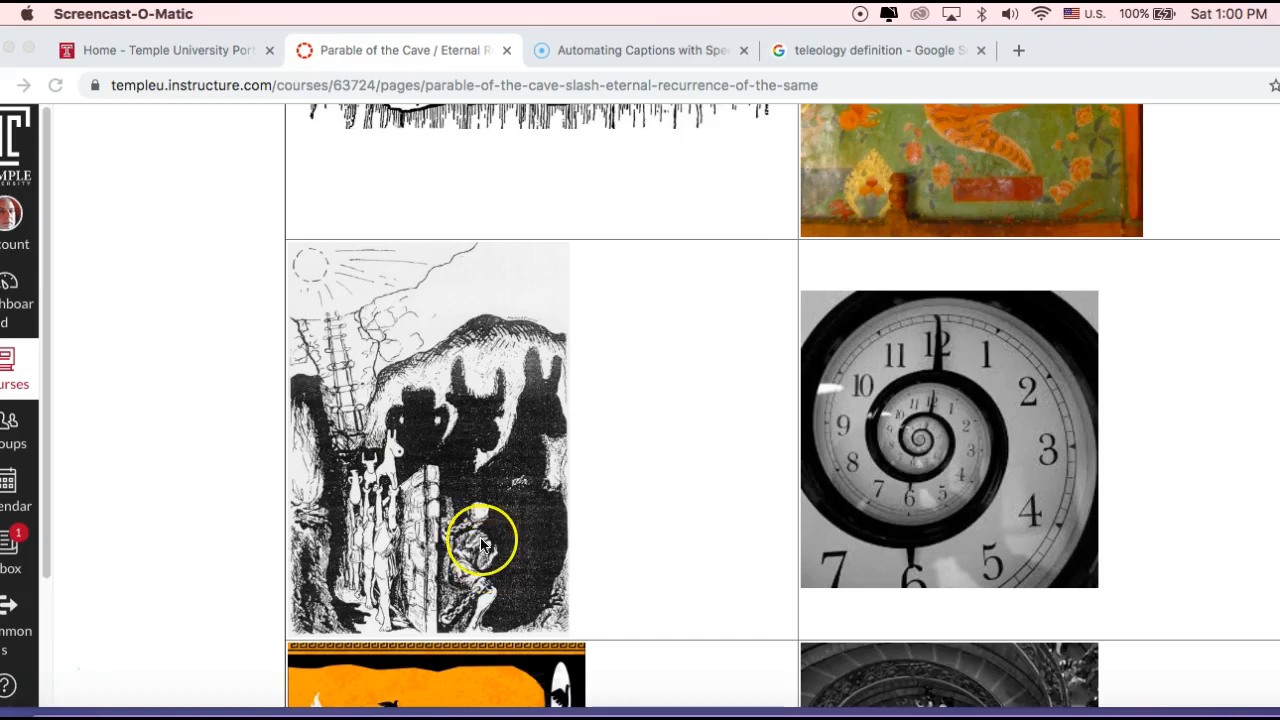
mouse_move(496, 568)
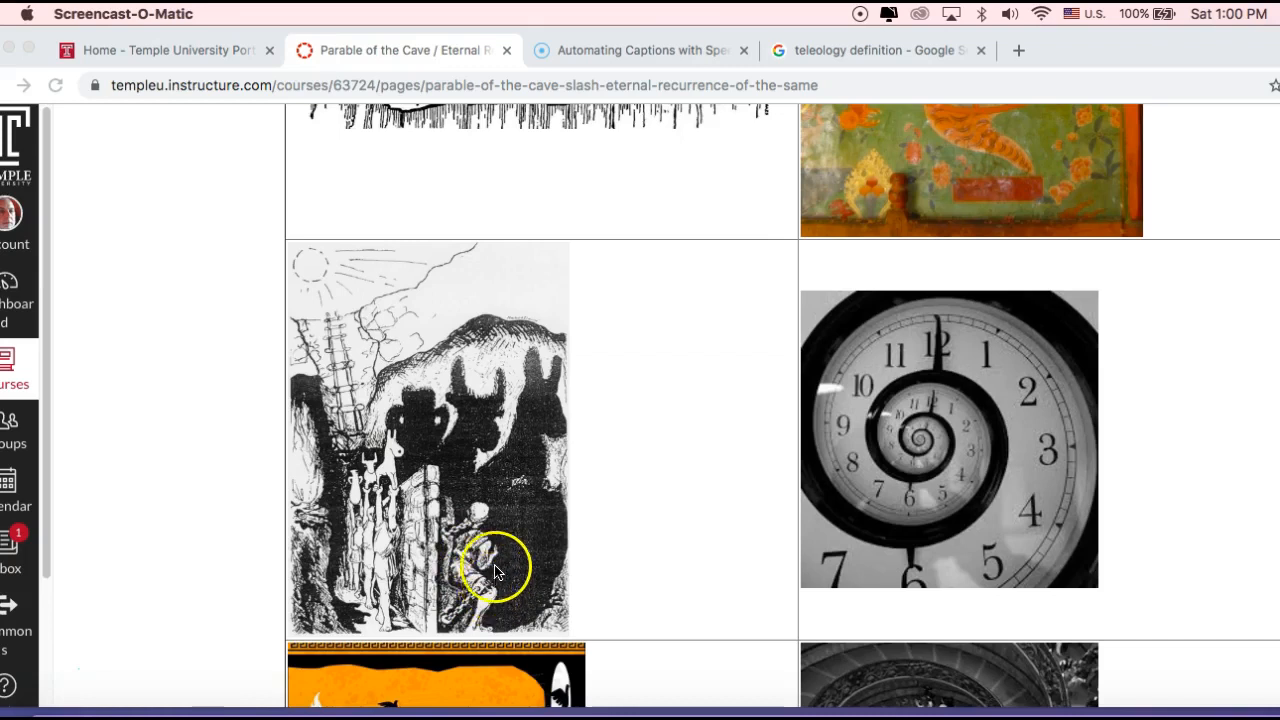
mouse_move(462, 618)
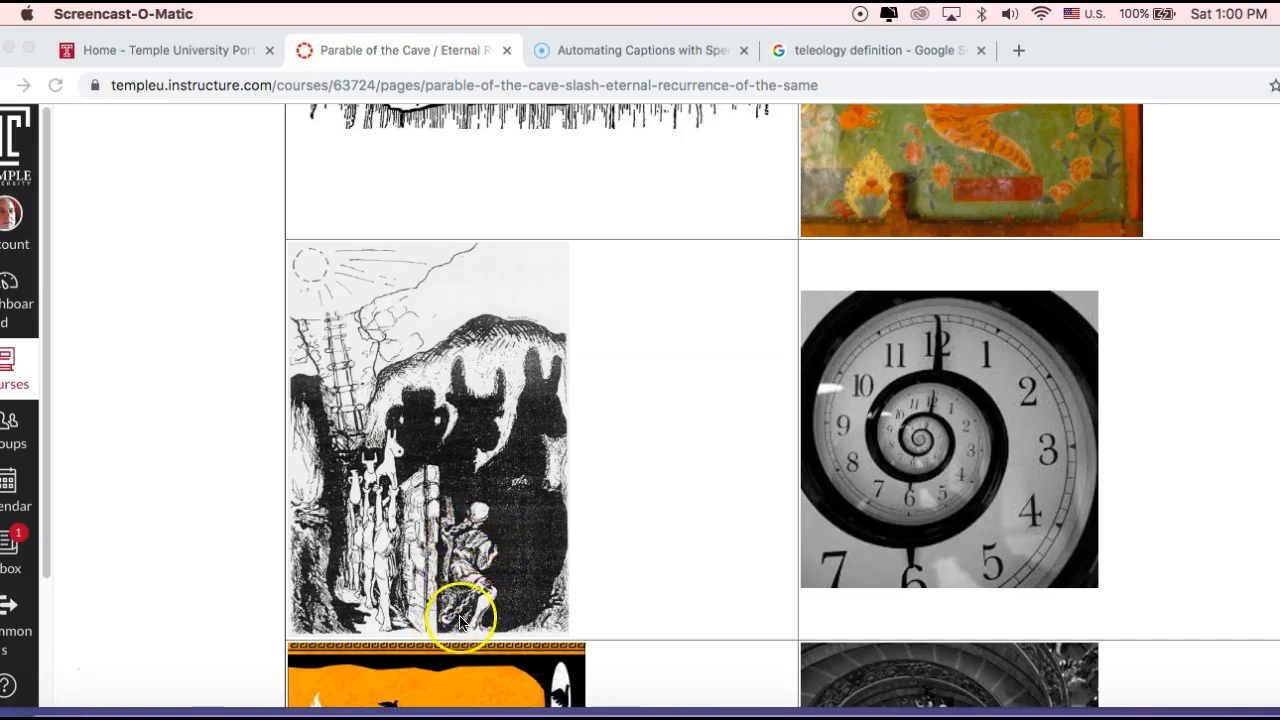
mouse_move(428, 530)
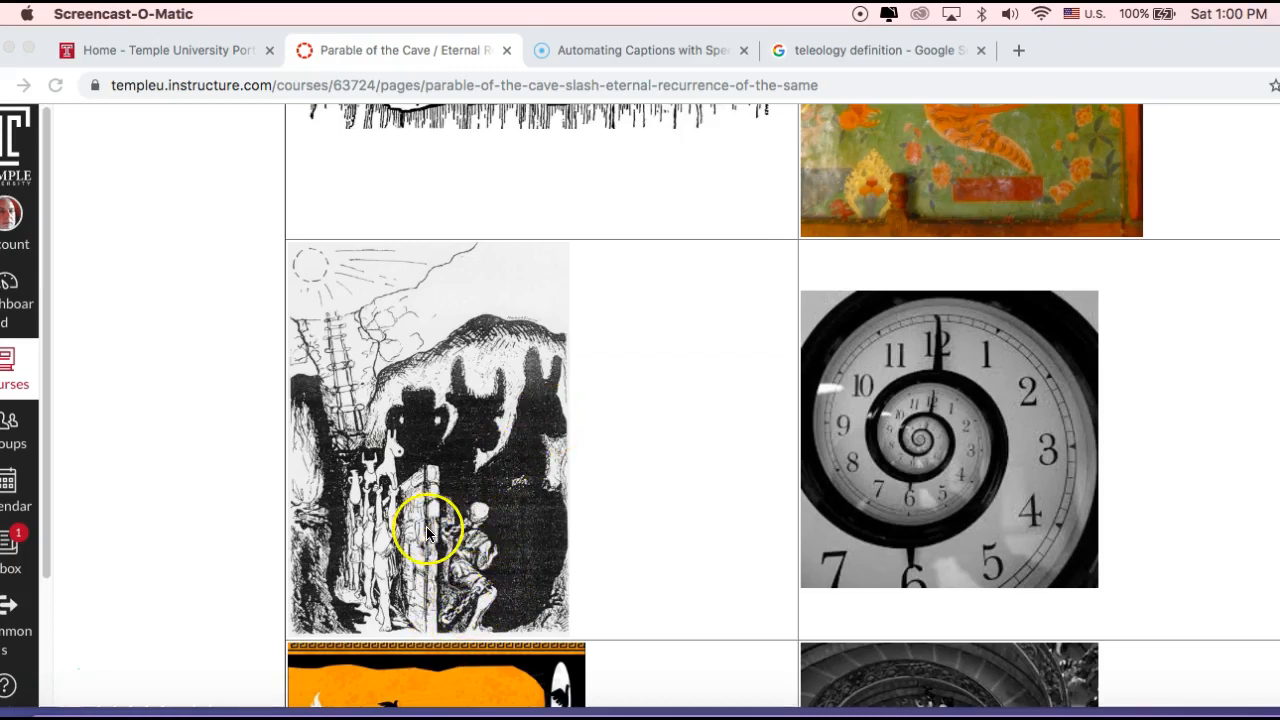
mouse_move(360, 540)
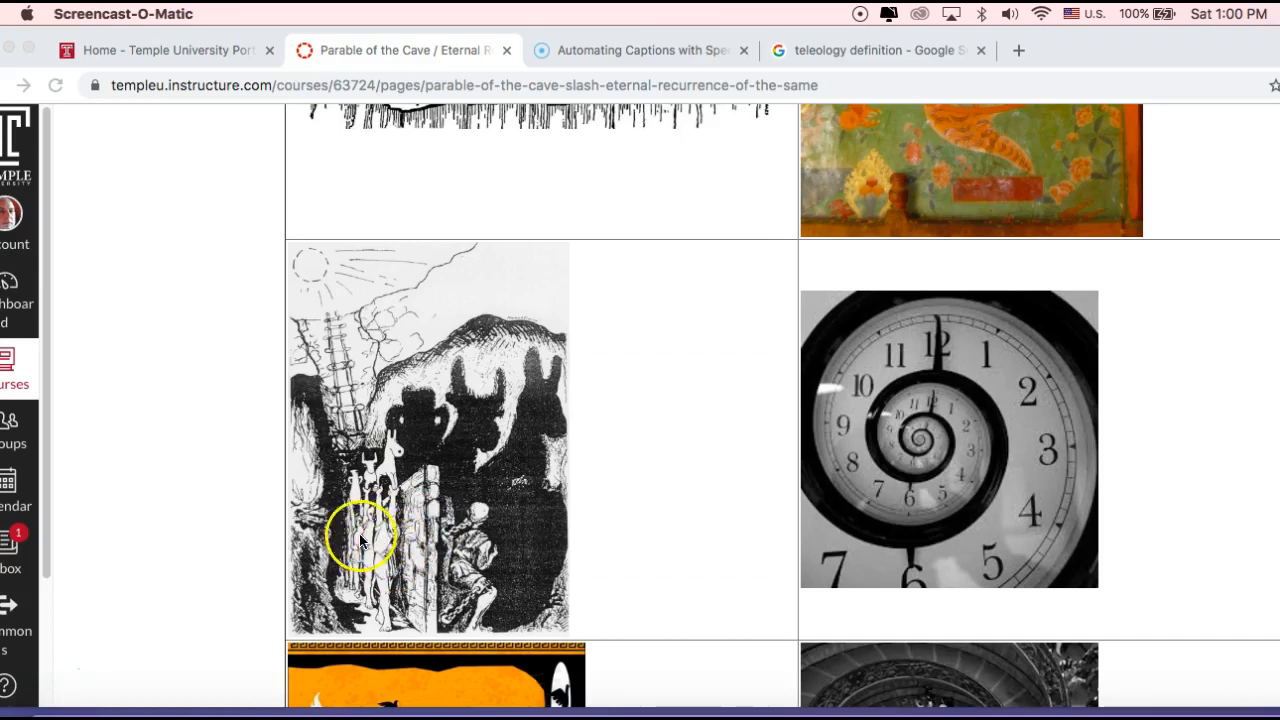
mouse_move(364, 560)
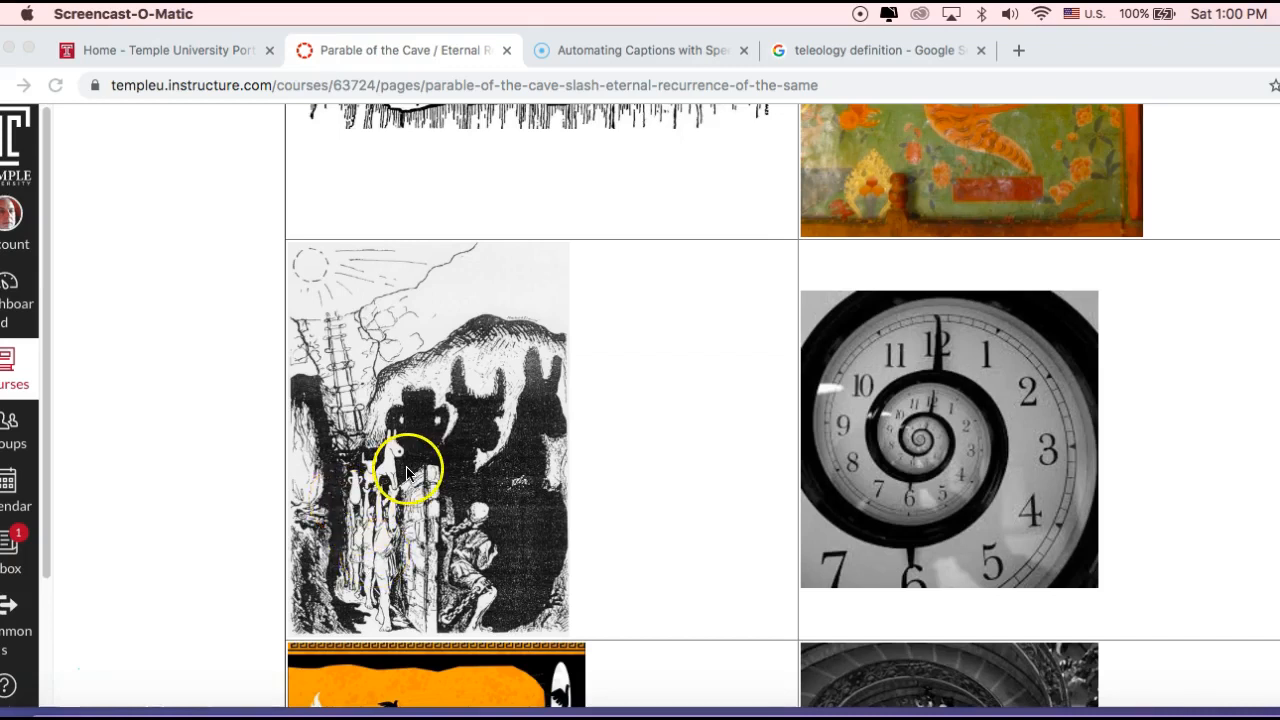
mouse_move(504, 528)
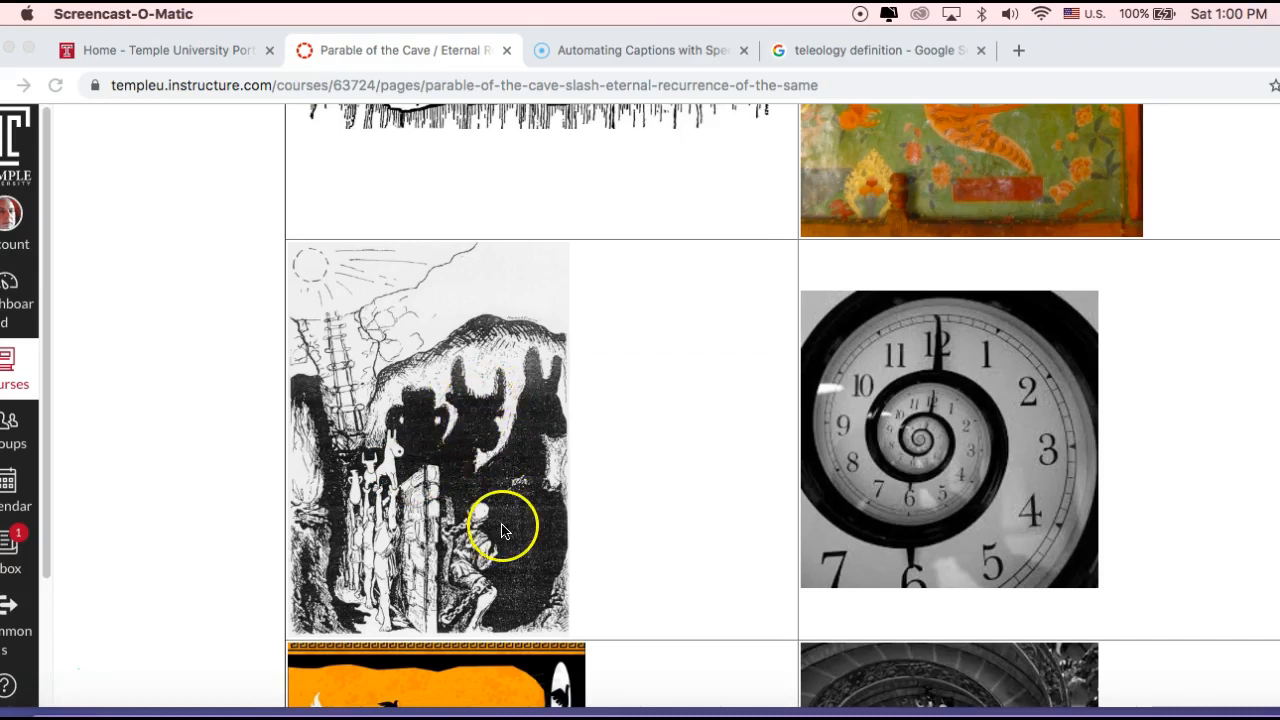
mouse_move(490, 408)
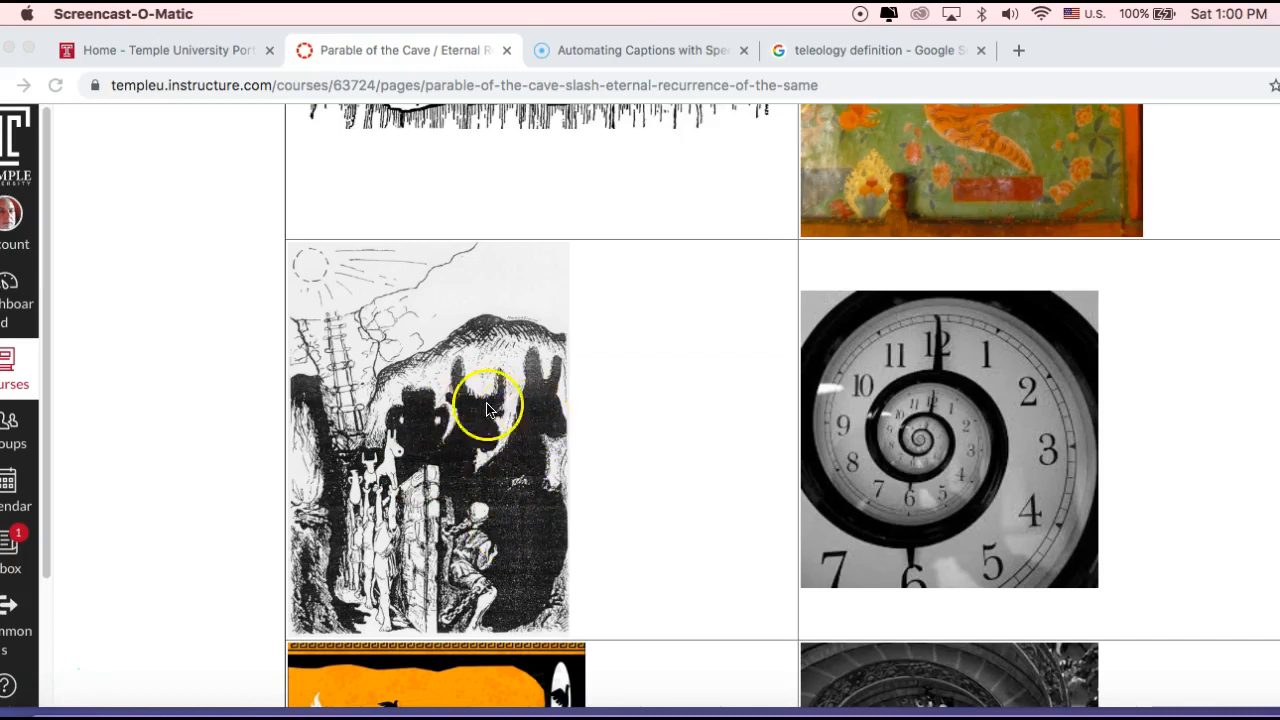
Step: Scroll down to the orange torch-and-figures cave scene, spiral staircase and landscape images
scroll(down, 3)
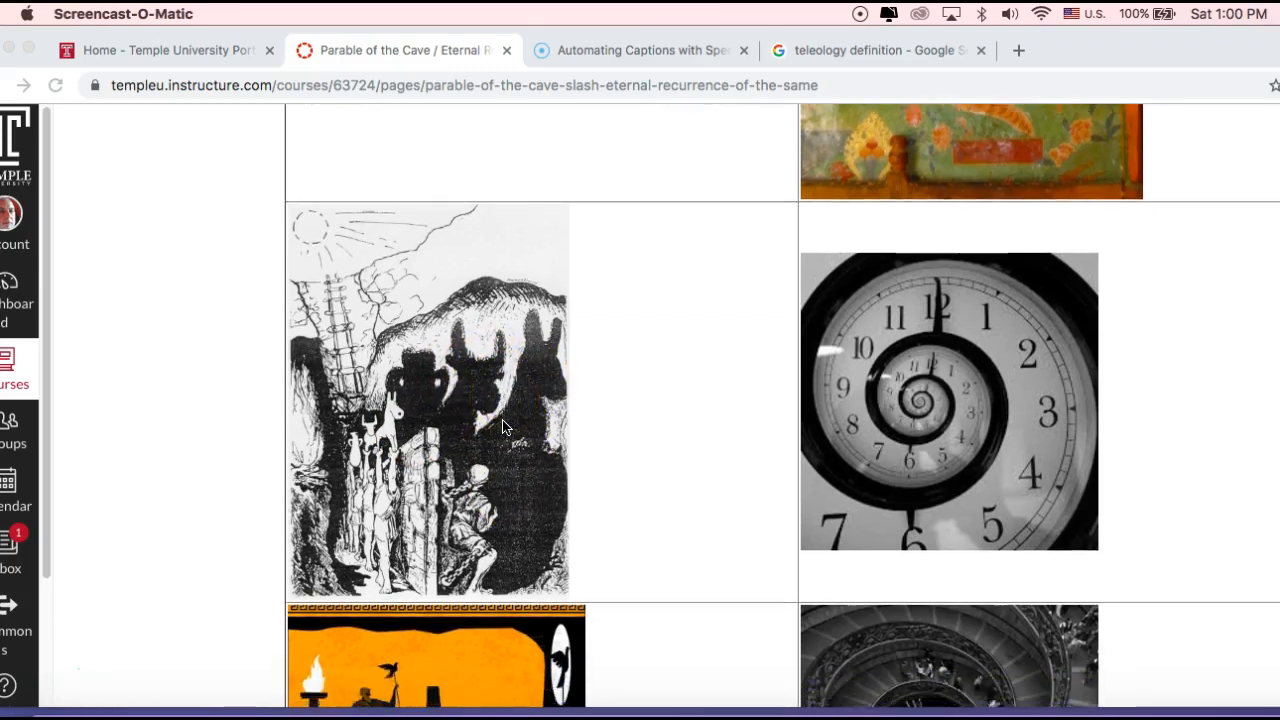
scroll(down, 3)
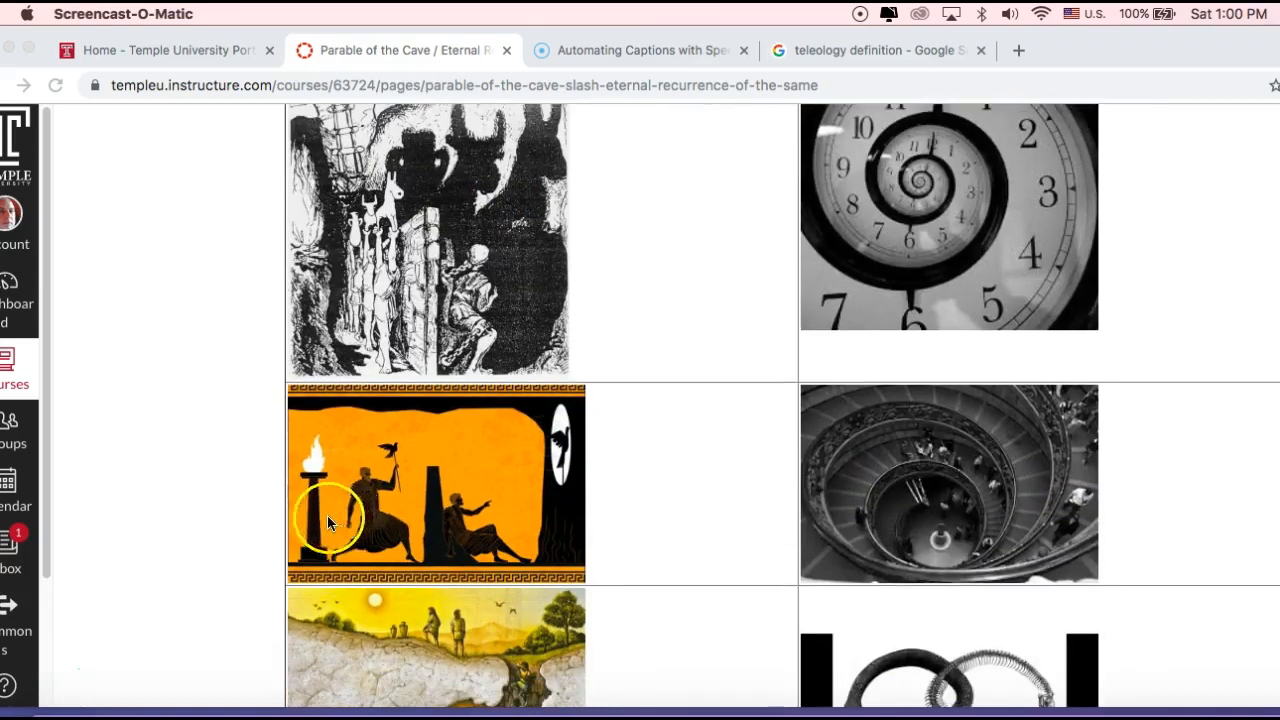
mouse_move(412, 512)
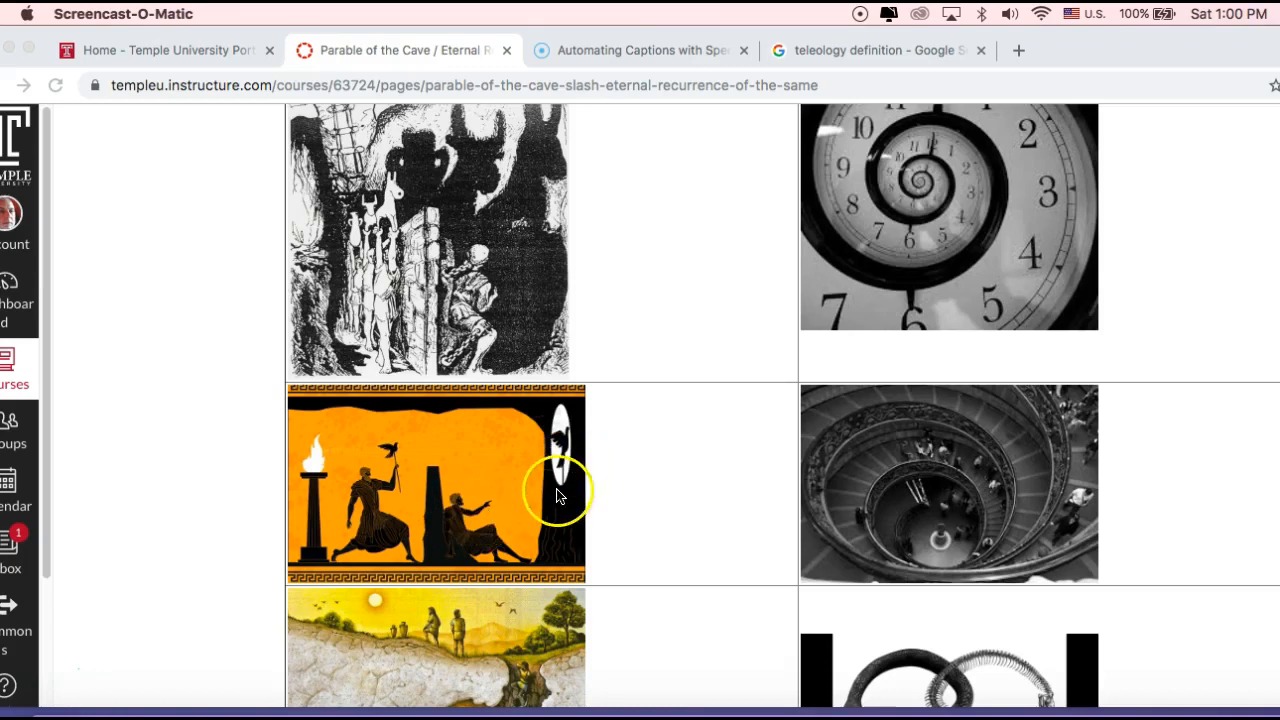
mouse_move(480, 532)
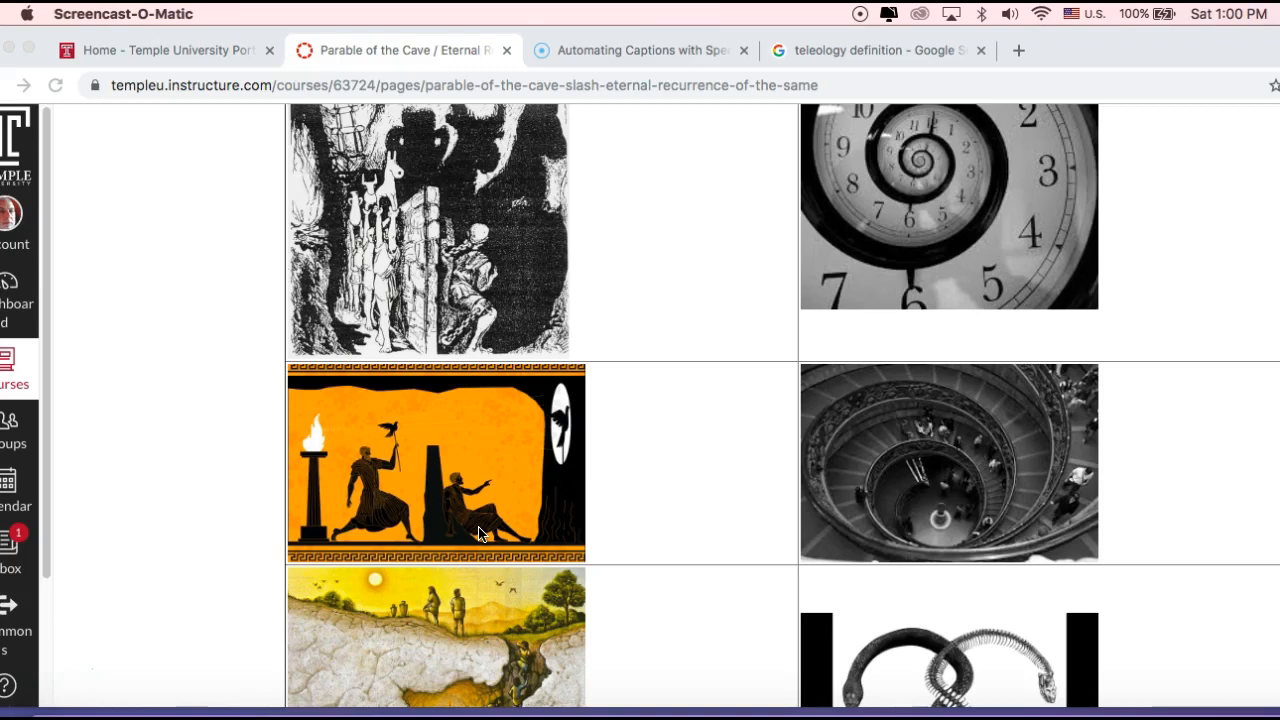
mouse_move(490, 516)
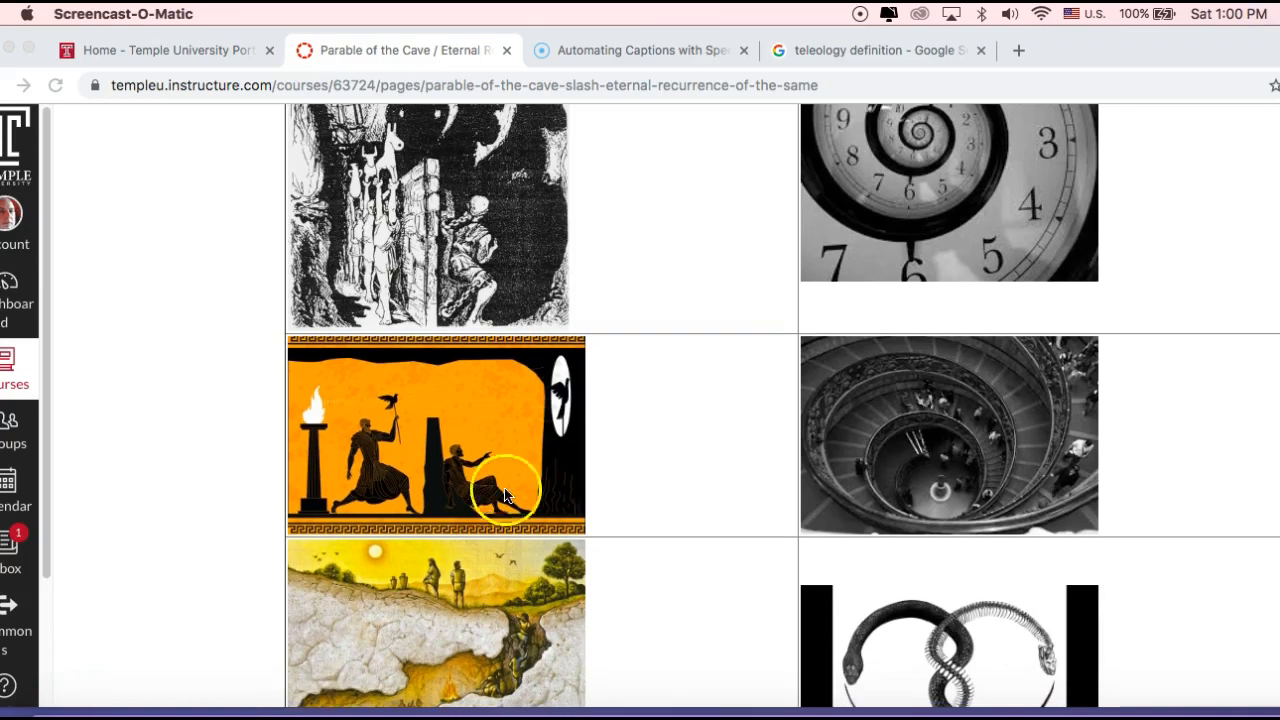
scroll(down, 3)
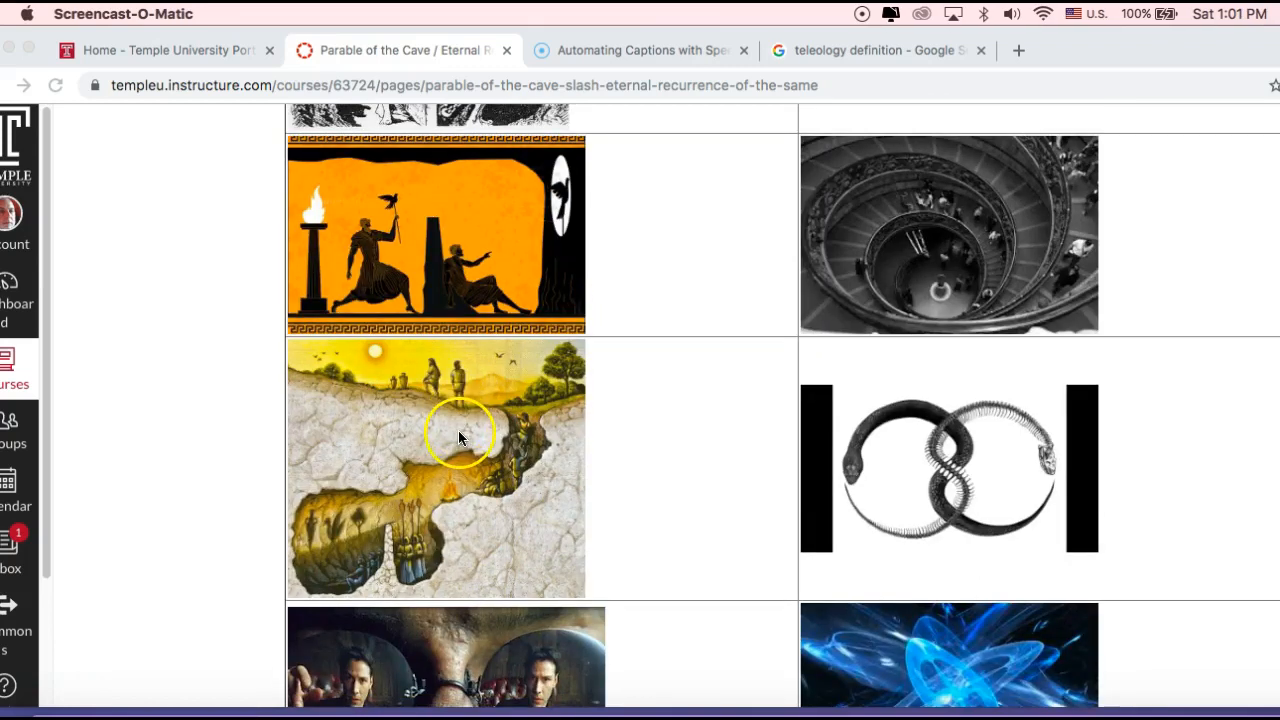
mouse_move(390, 450)
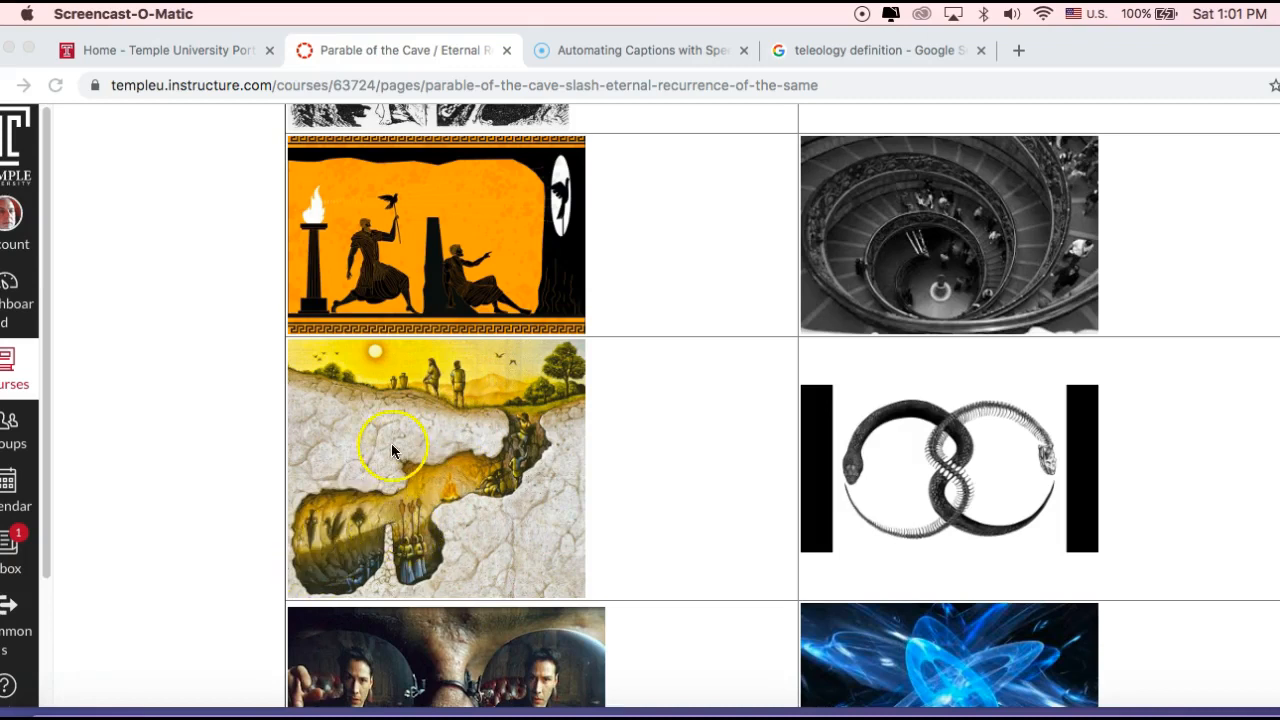
mouse_move(378, 396)
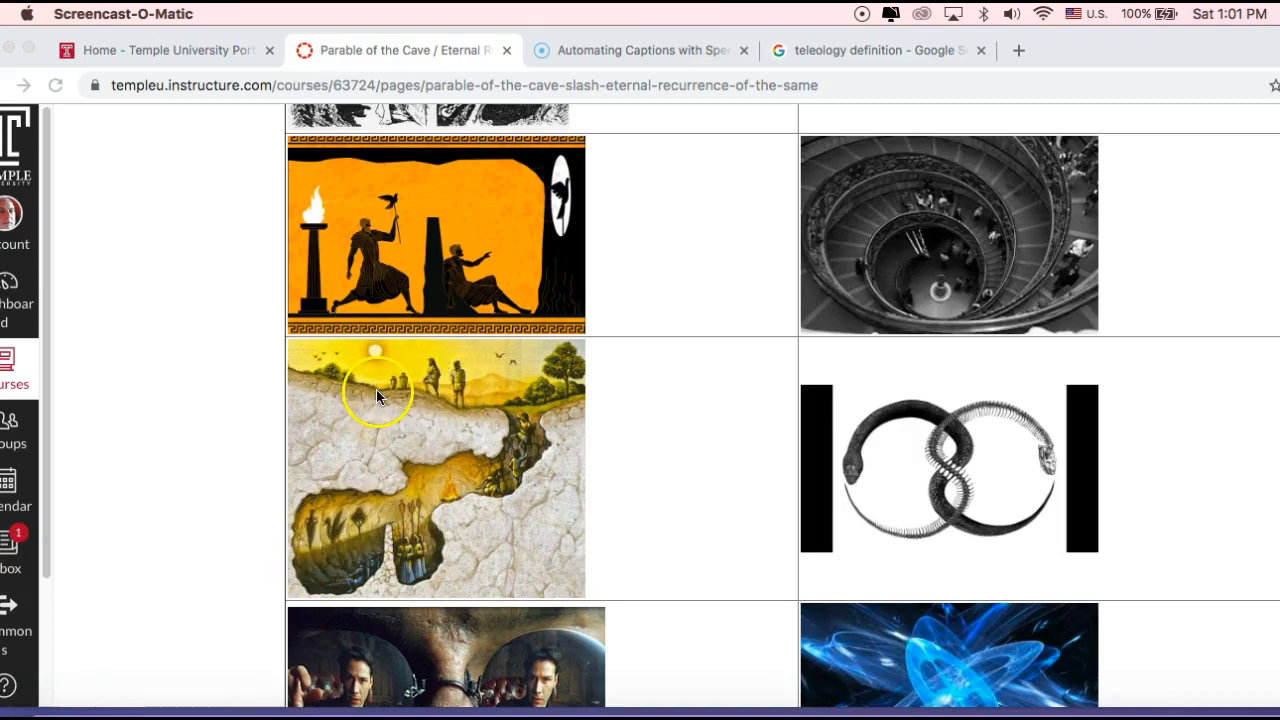
mouse_move(432, 368)
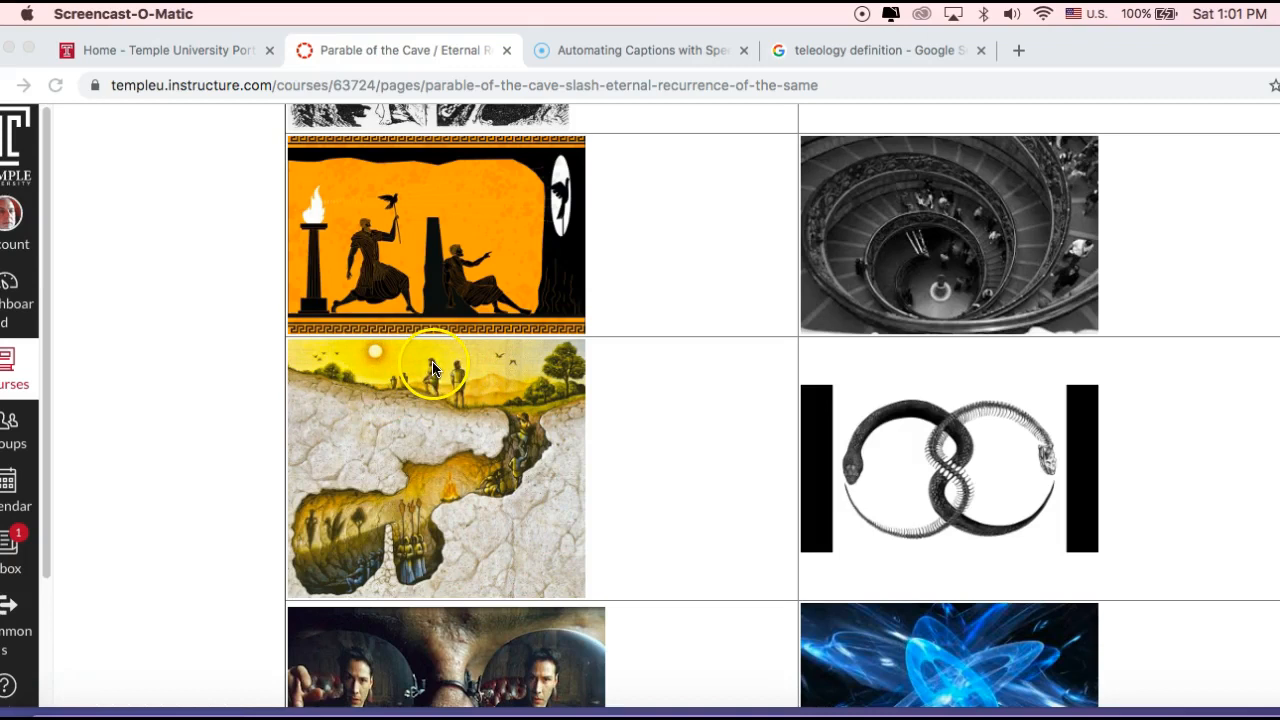
mouse_move(476, 400)
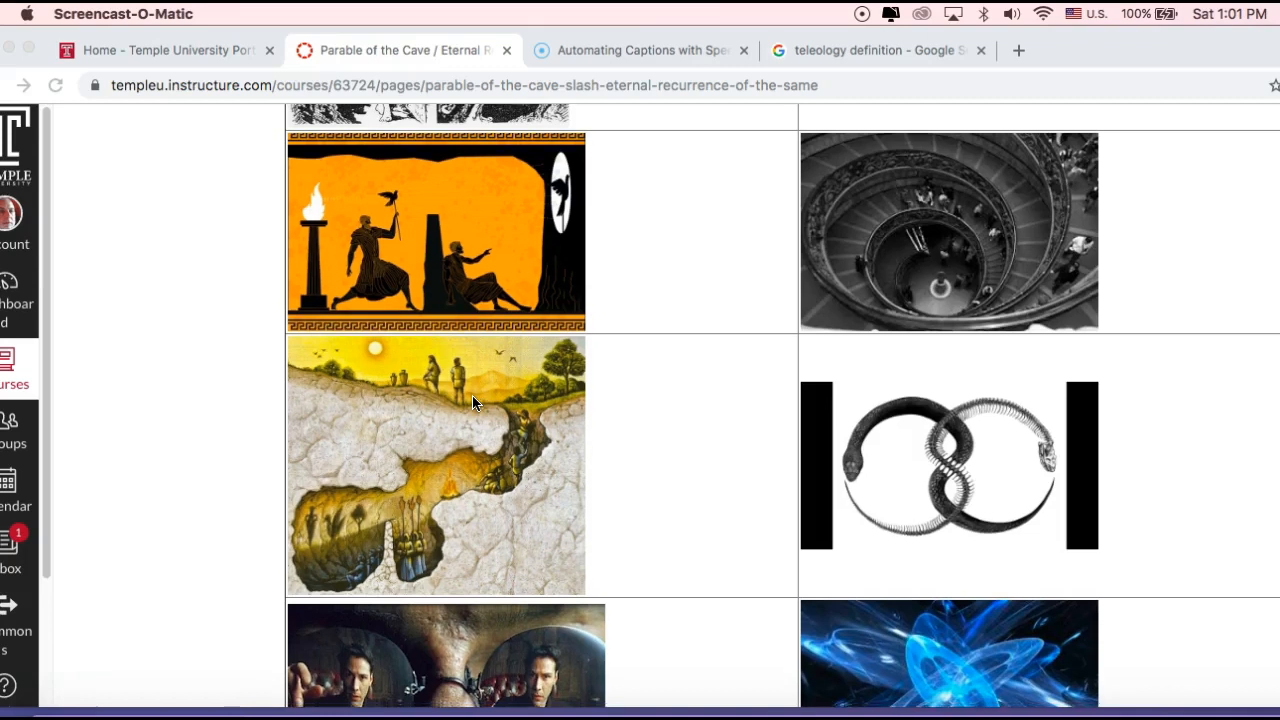
Step: Scroll down to the mirrored-sunglasses pill scene, 'The Theory of Eternal Return' and green code-face images
scroll(down, 3)
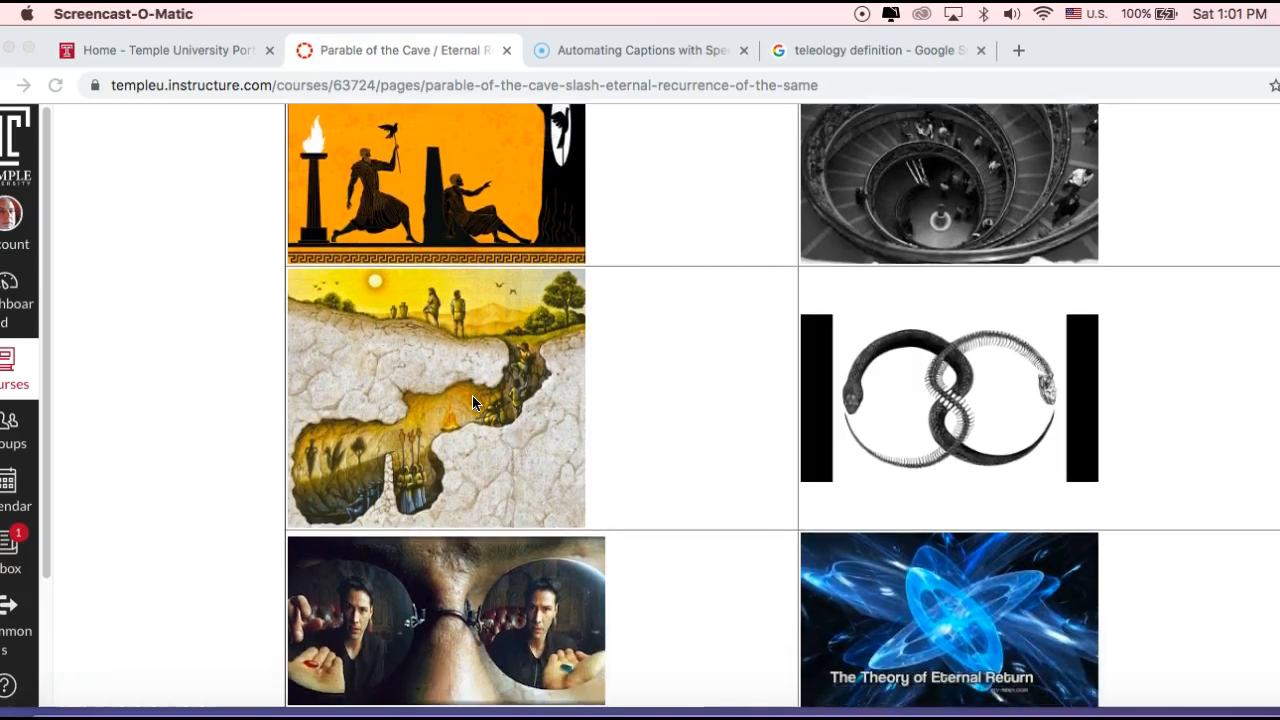
scroll(down, 3)
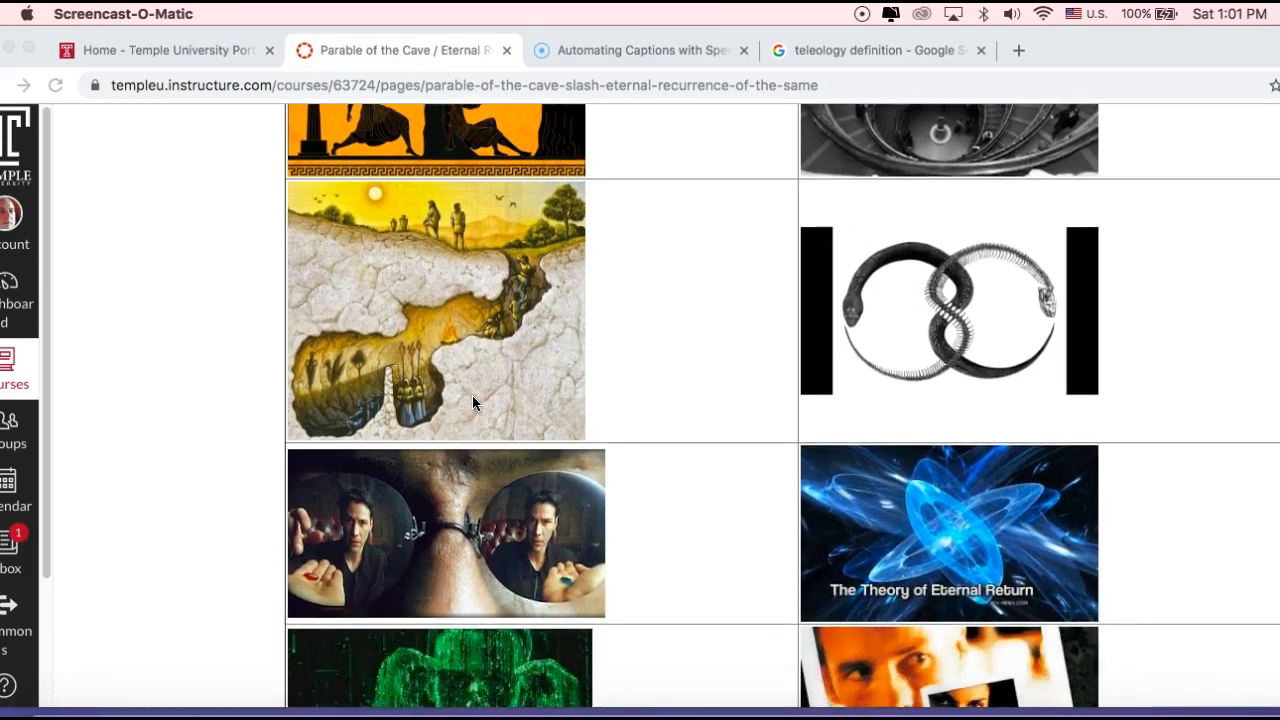
scroll(down, 3)
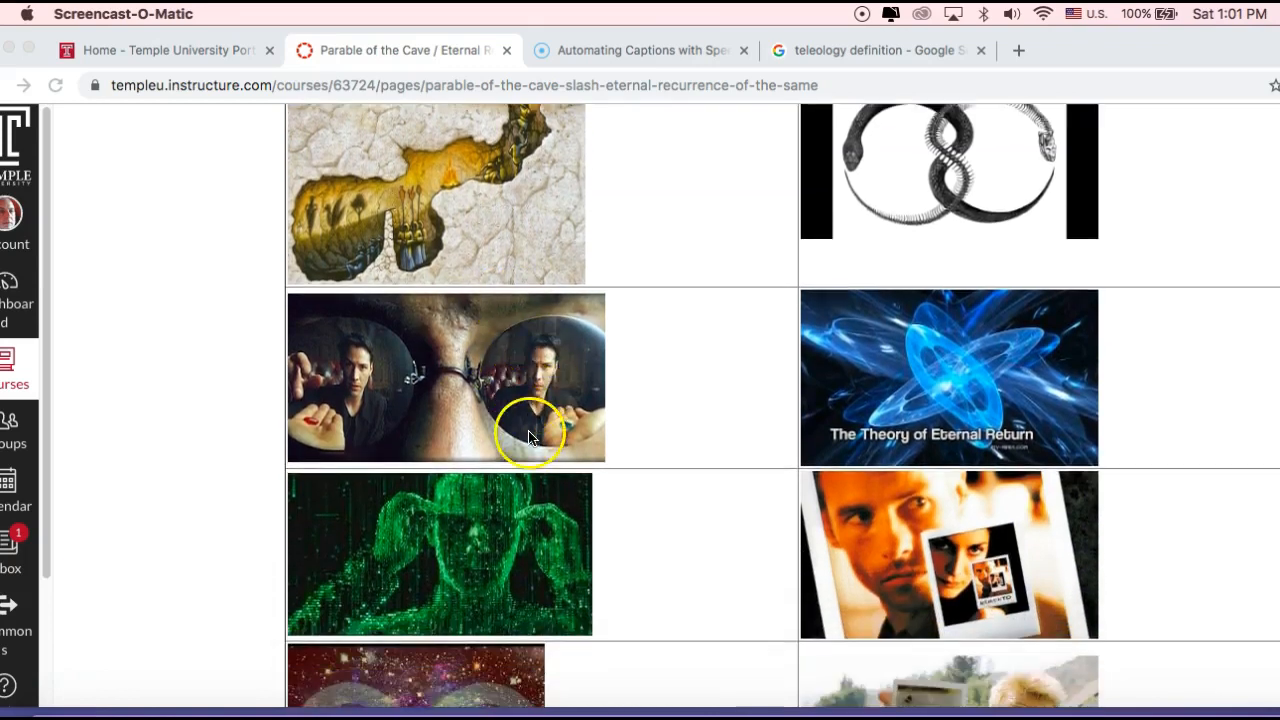
mouse_move(584, 390)
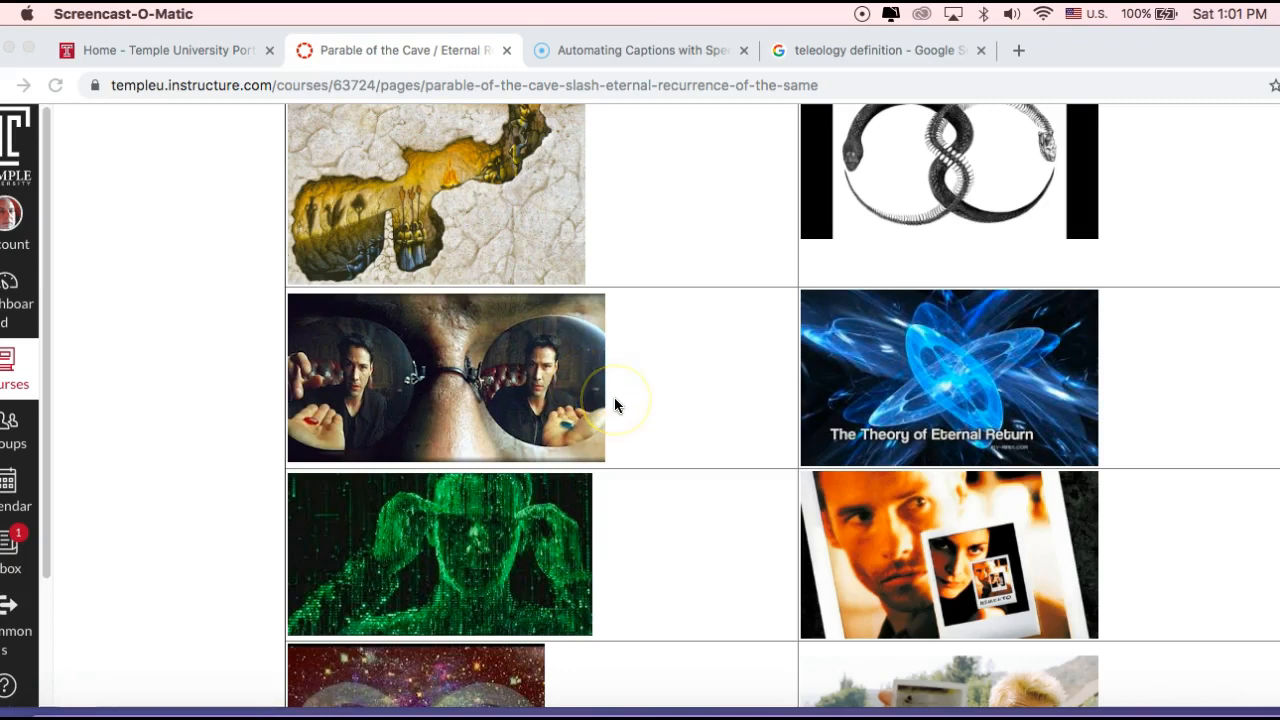
mouse_move(580, 400)
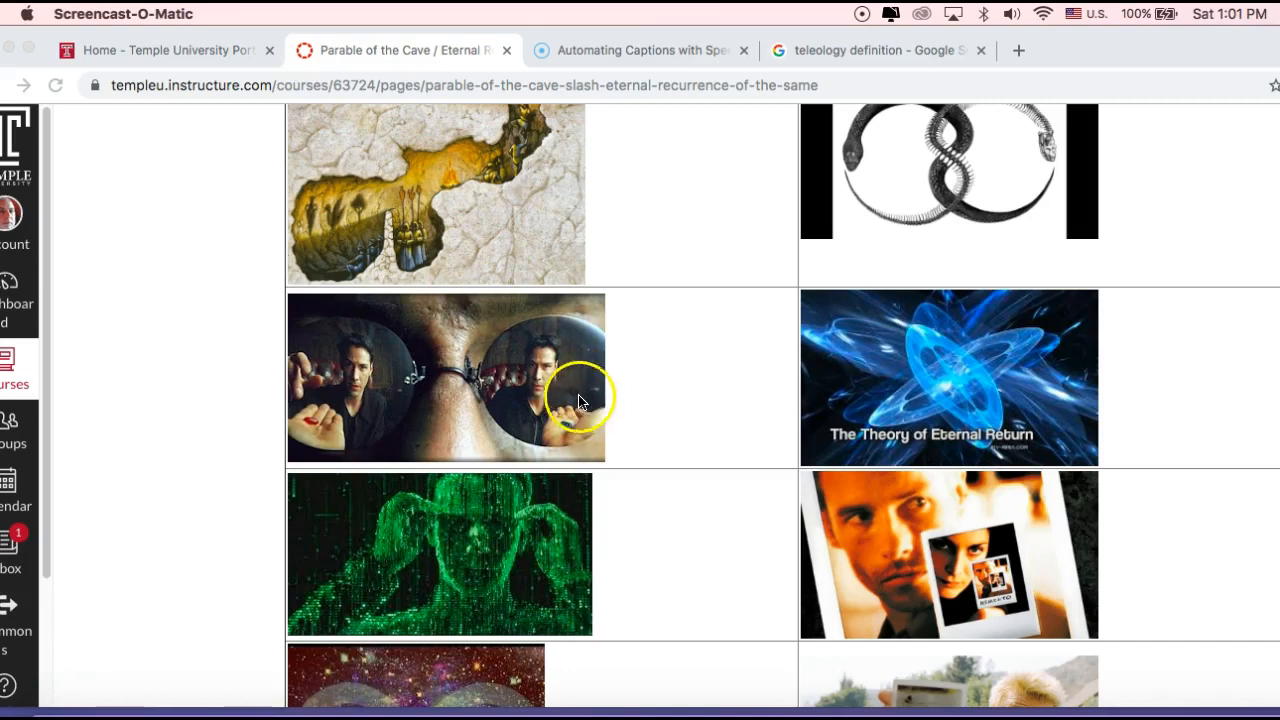
mouse_move(524, 380)
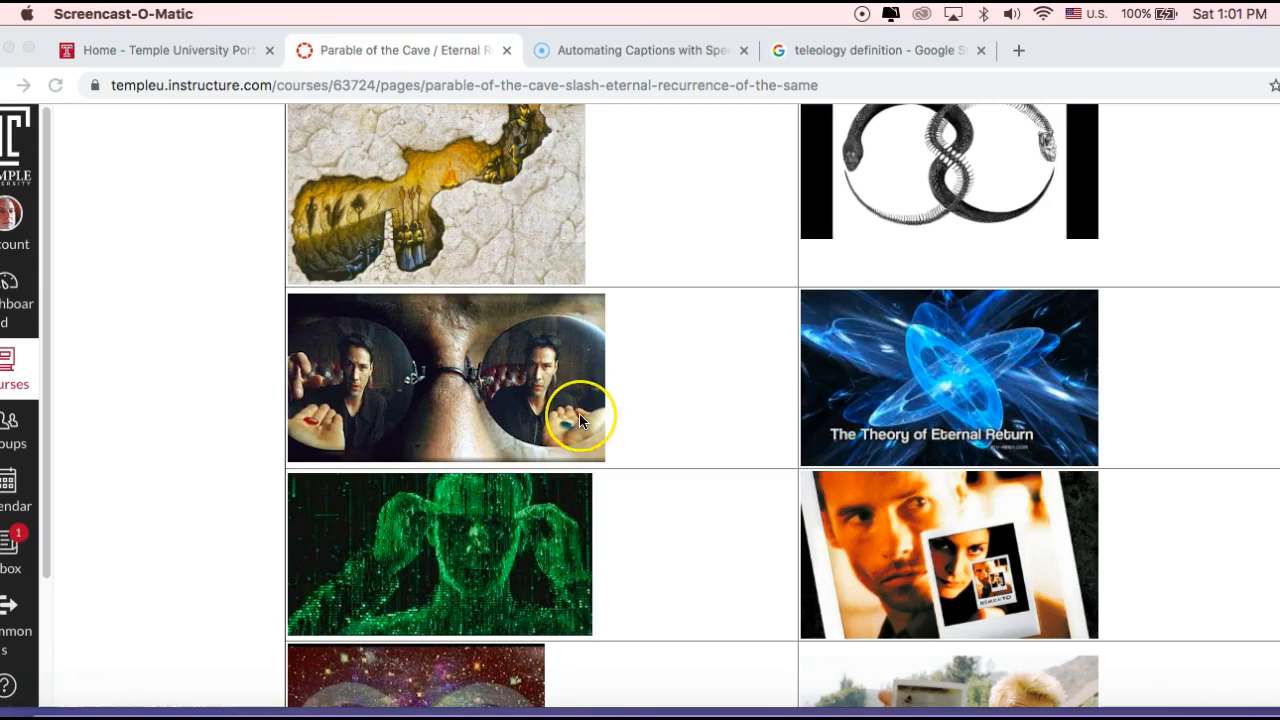
mouse_move(582, 418)
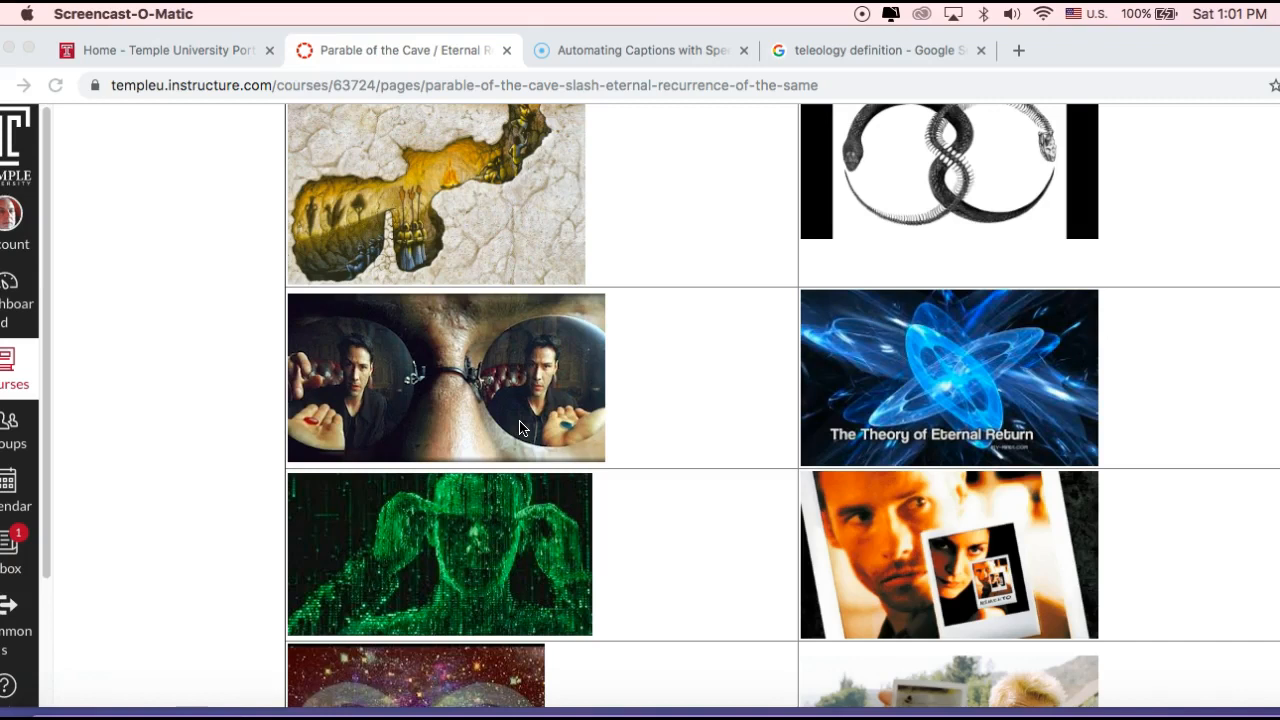
mouse_move(380, 414)
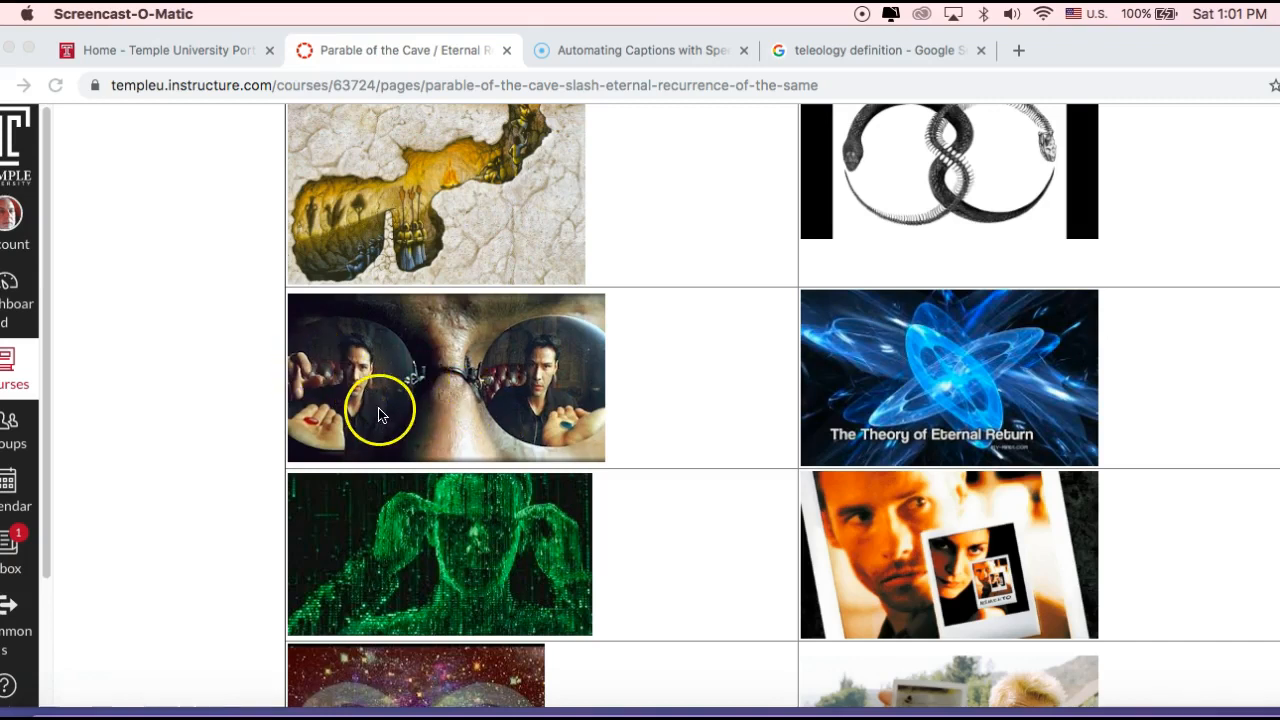
mouse_move(418, 438)
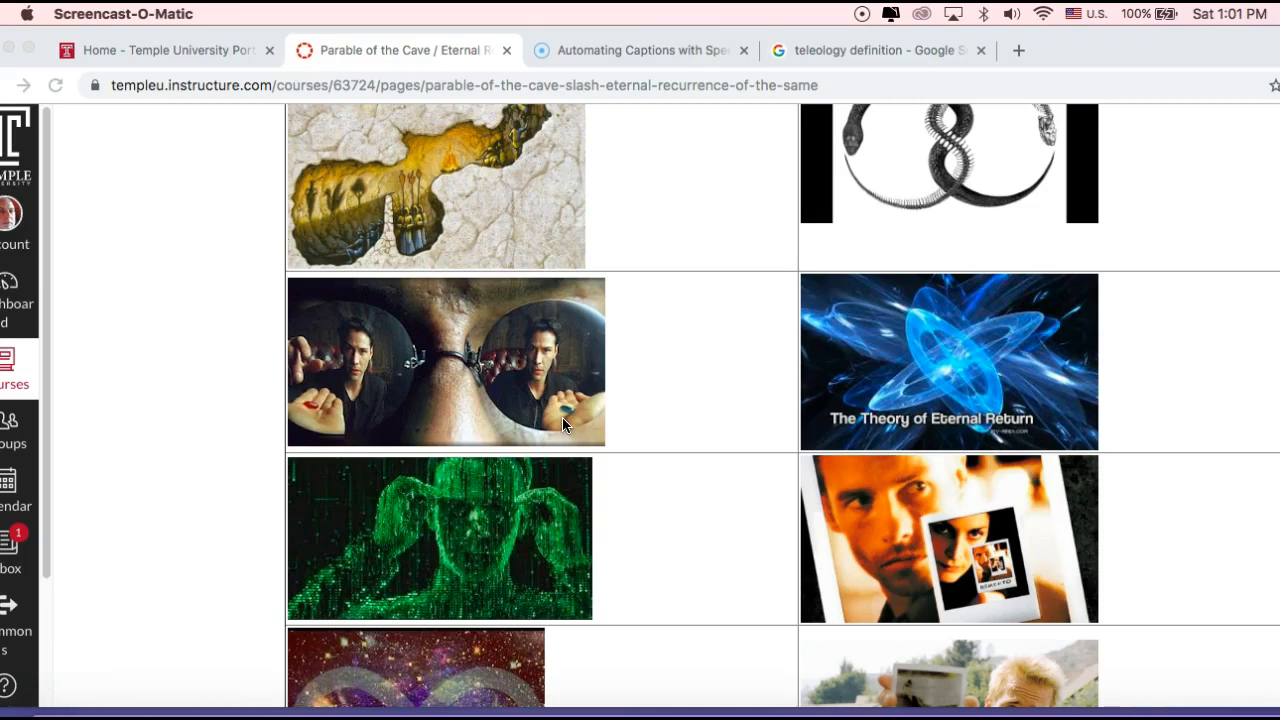
Step: Scroll to the green Matrix code figure, select it, and reveal the galaxy infinity image below
scroll(down, 3)
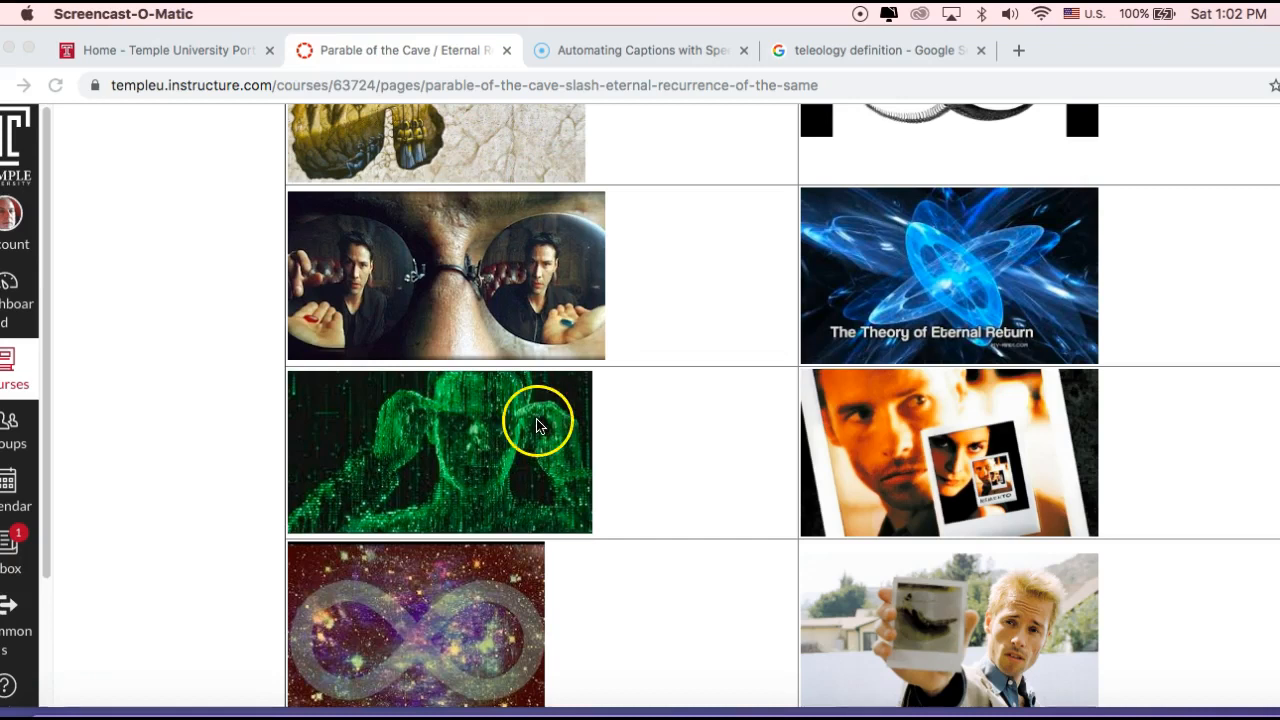
mouse_move(508, 492)
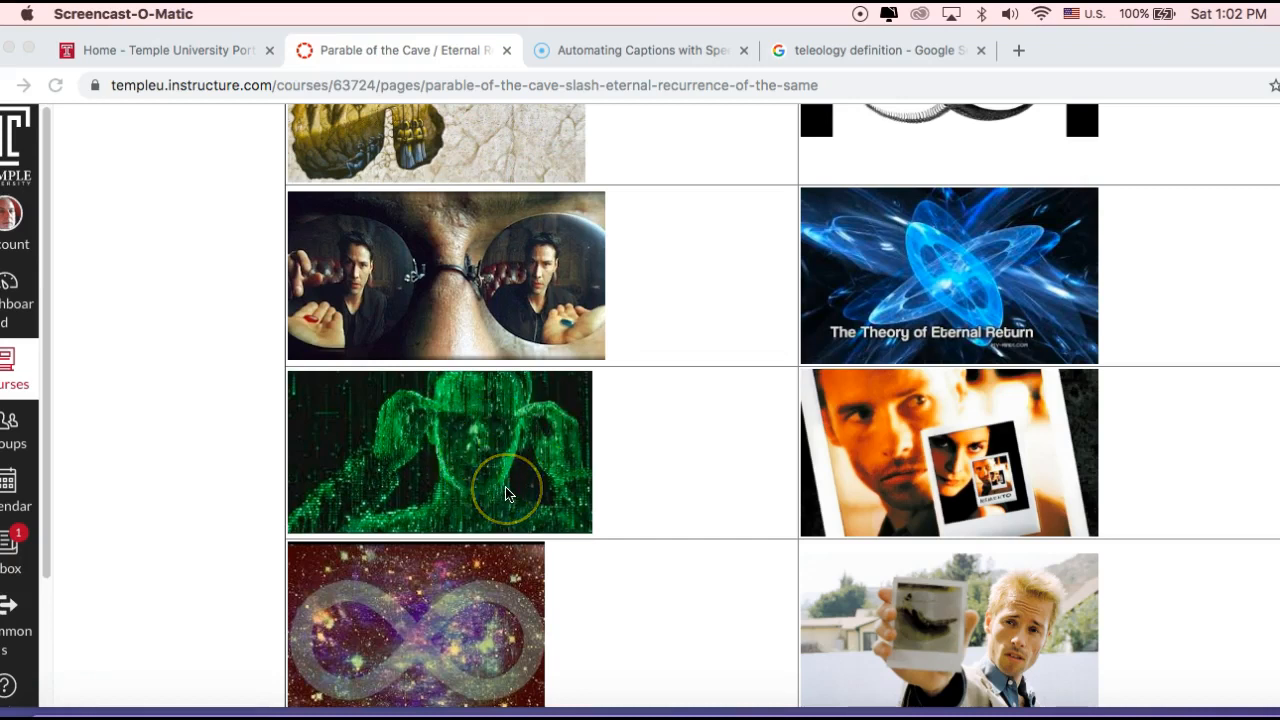
mouse_move(504, 492)
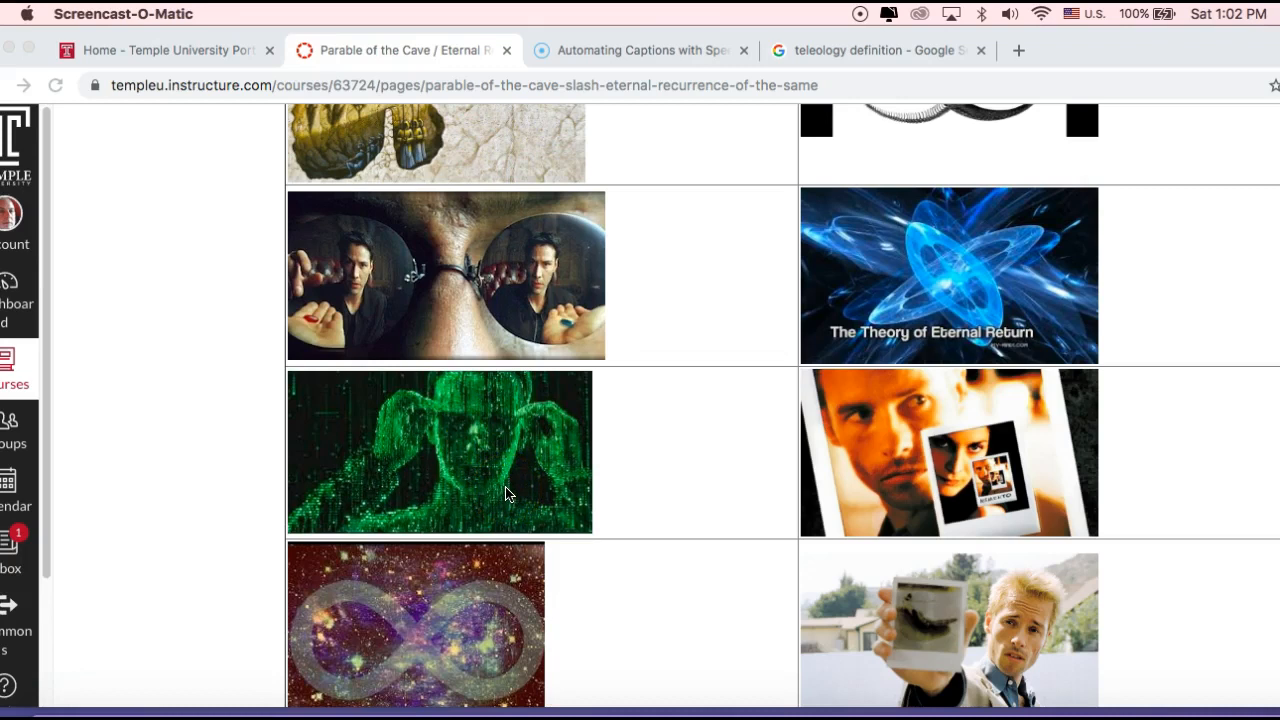
mouse_move(508, 480)
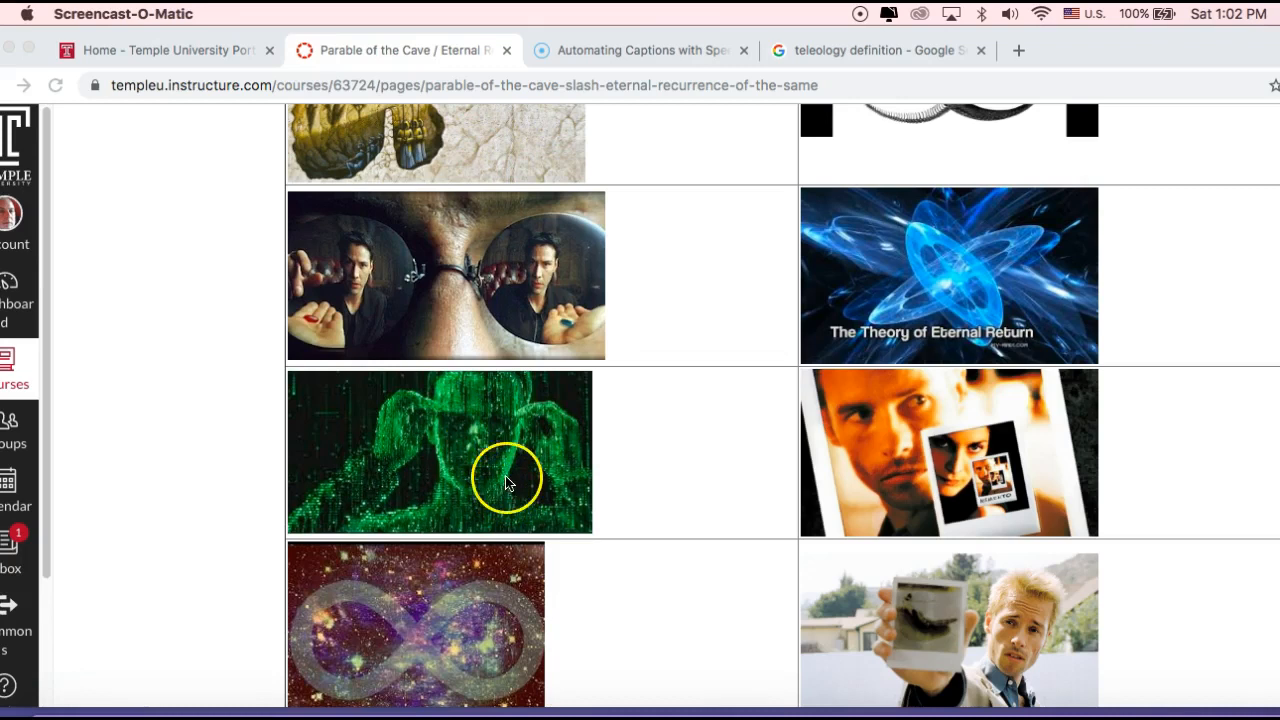
mouse_move(500, 444)
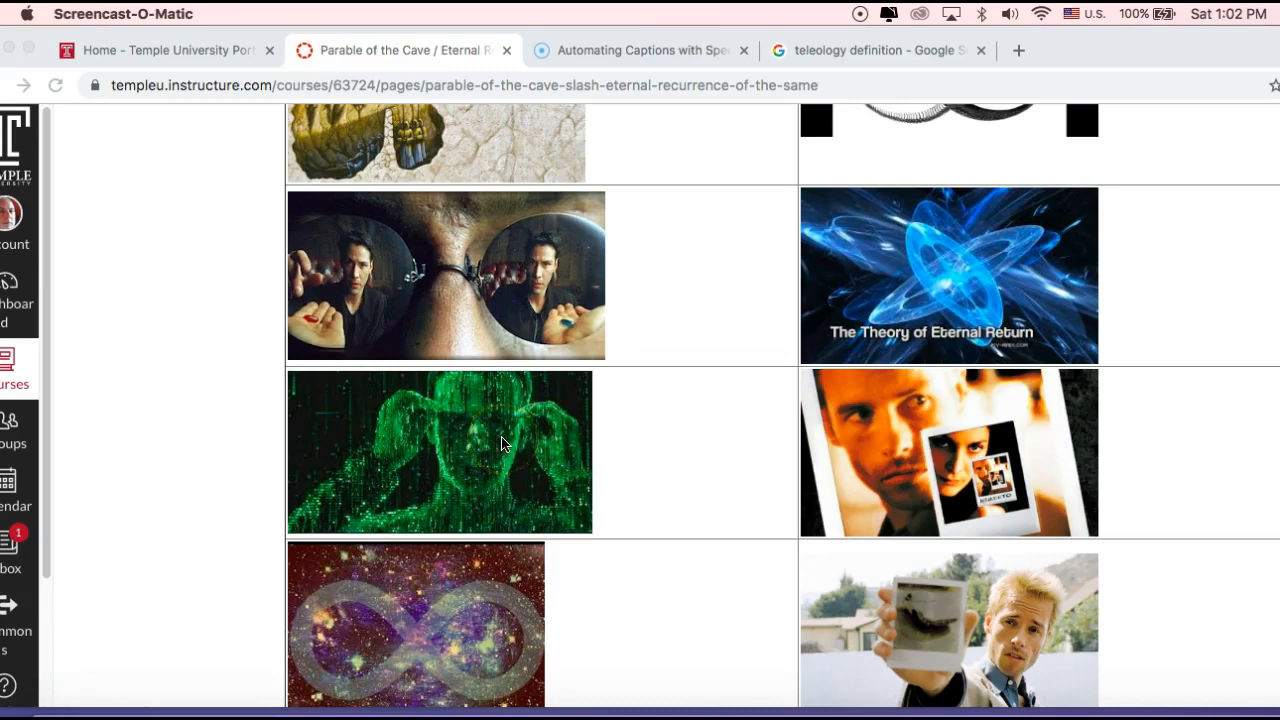
click(496, 432)
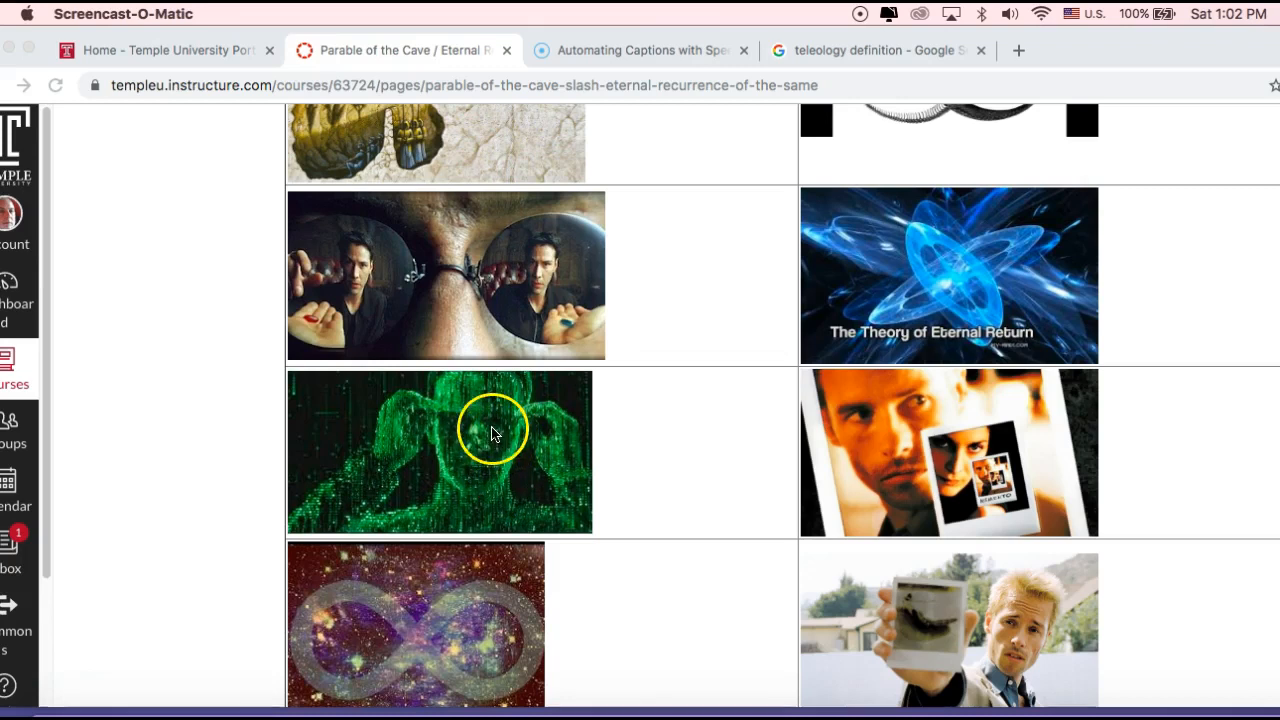
scroll(down, 3)
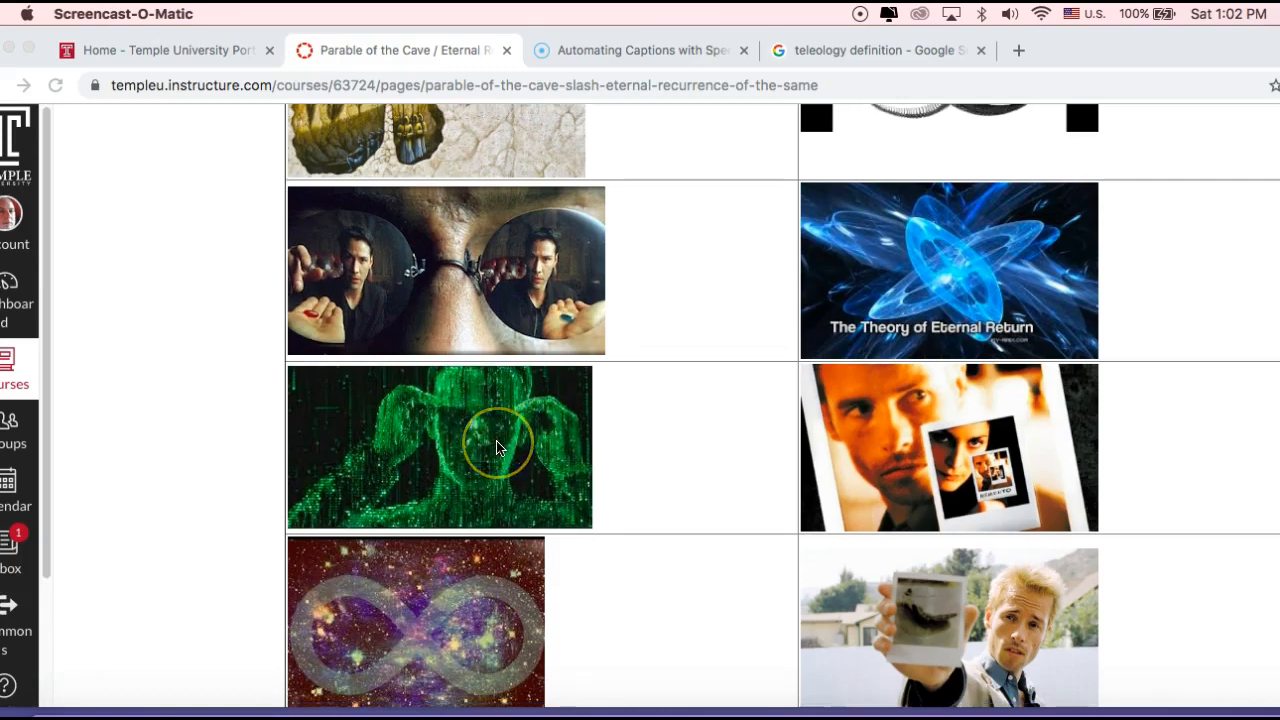
Step: Scroll so the infinity-over-starry-sky image sits fully in view above the man holding a photo
scroll(down, 3)
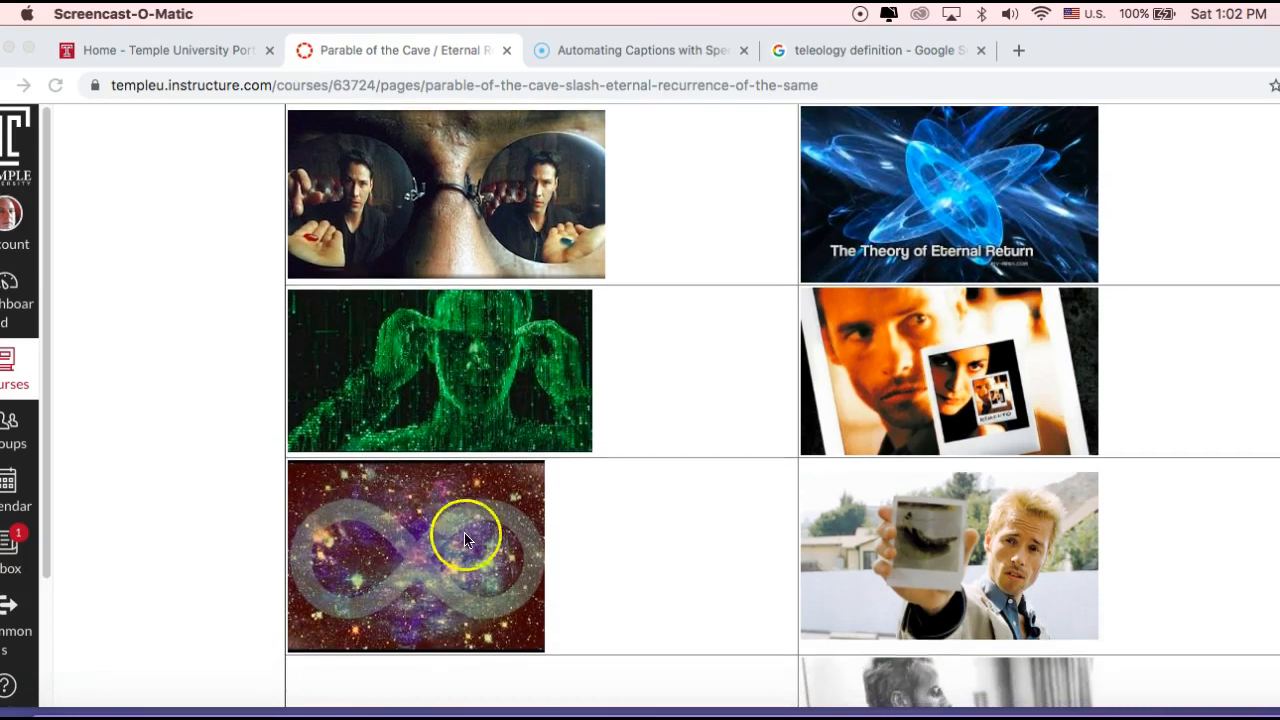
mouse_move(460, 580)
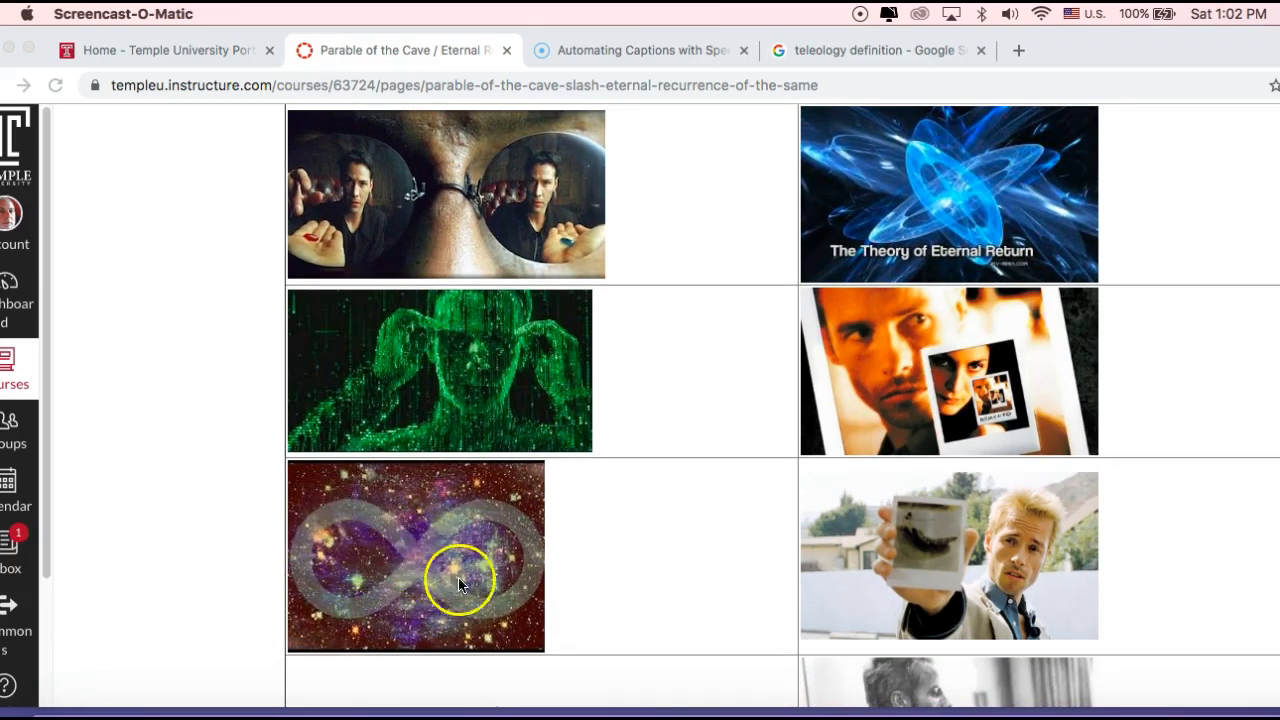
mouse_move(498, 512)
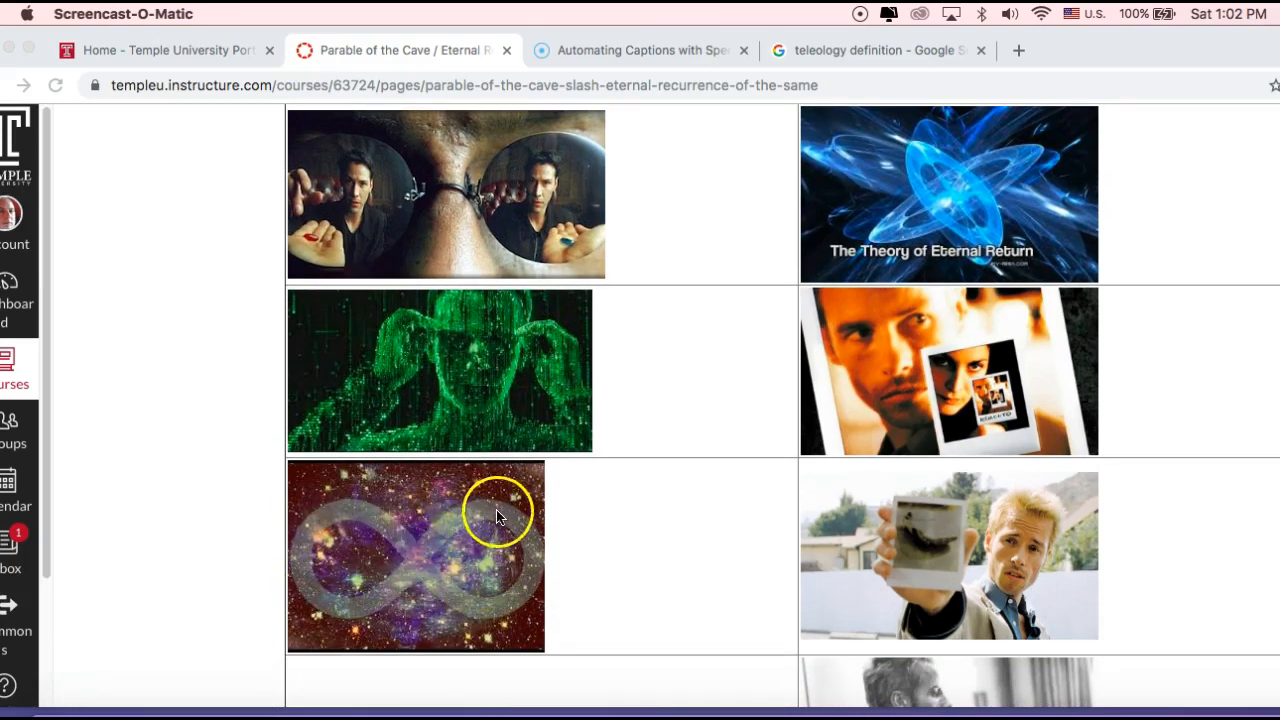
mouse_move(484, 604)
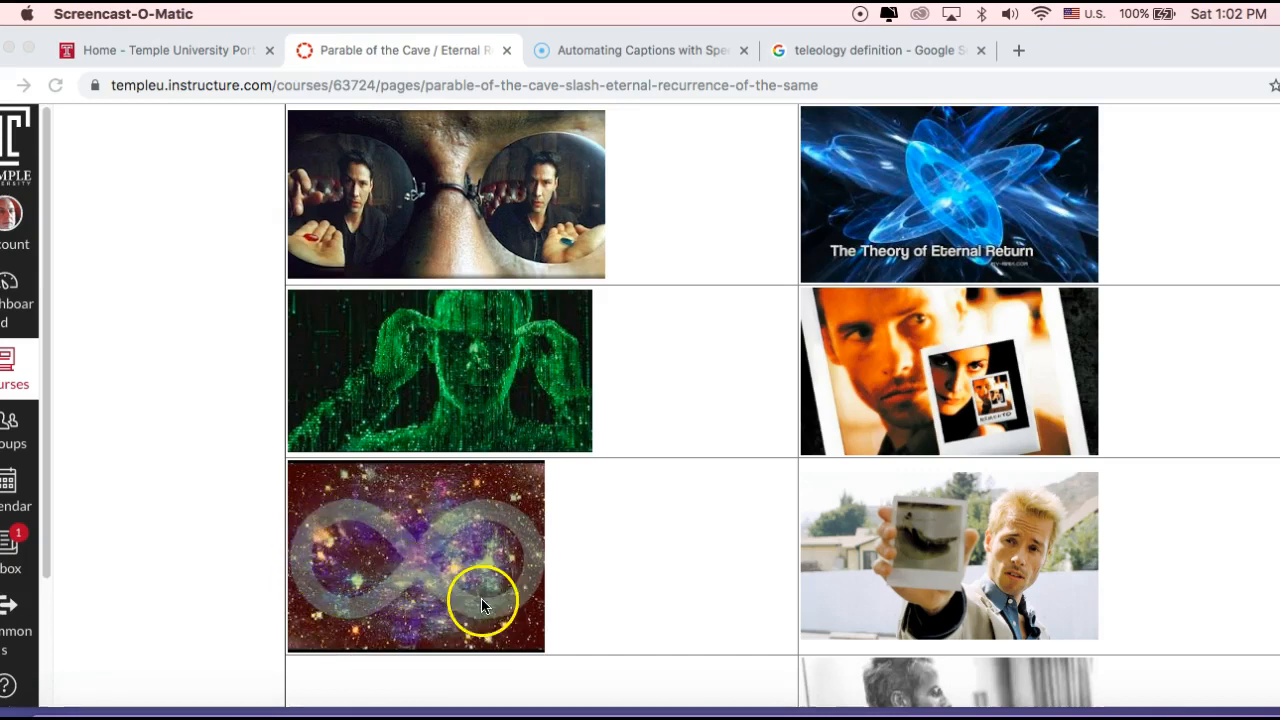
mouse_move(444, 412)
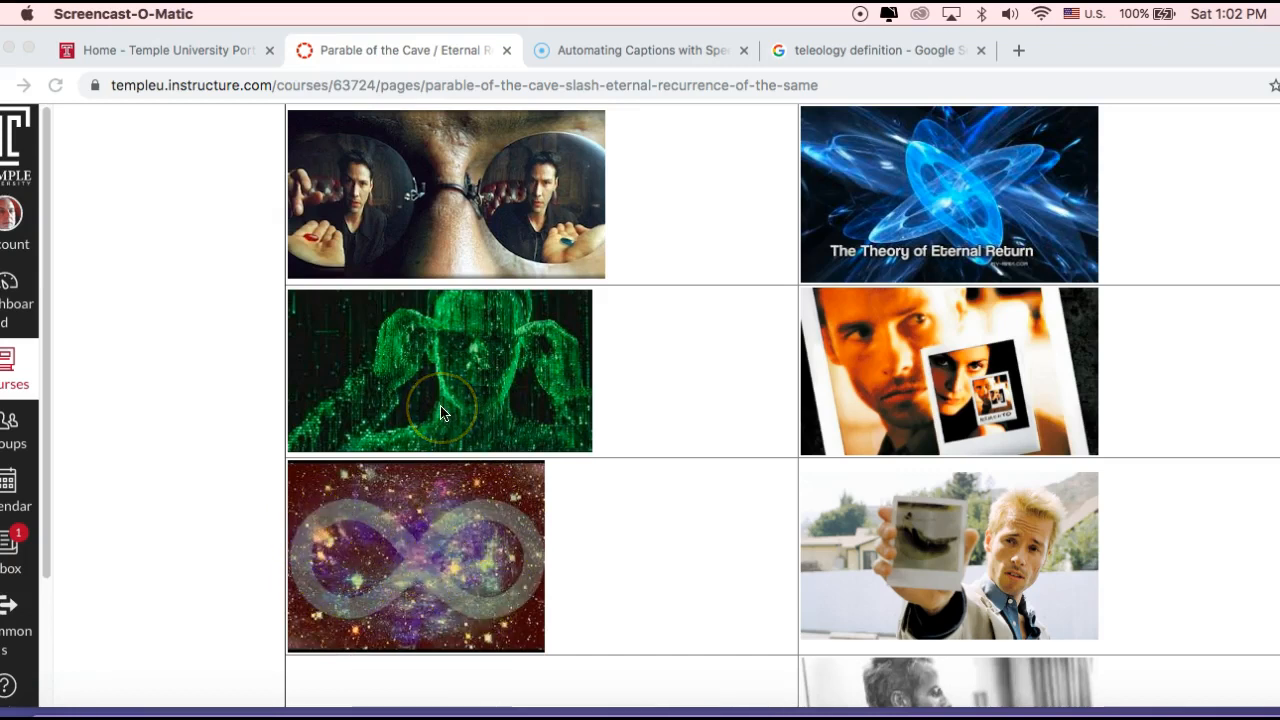